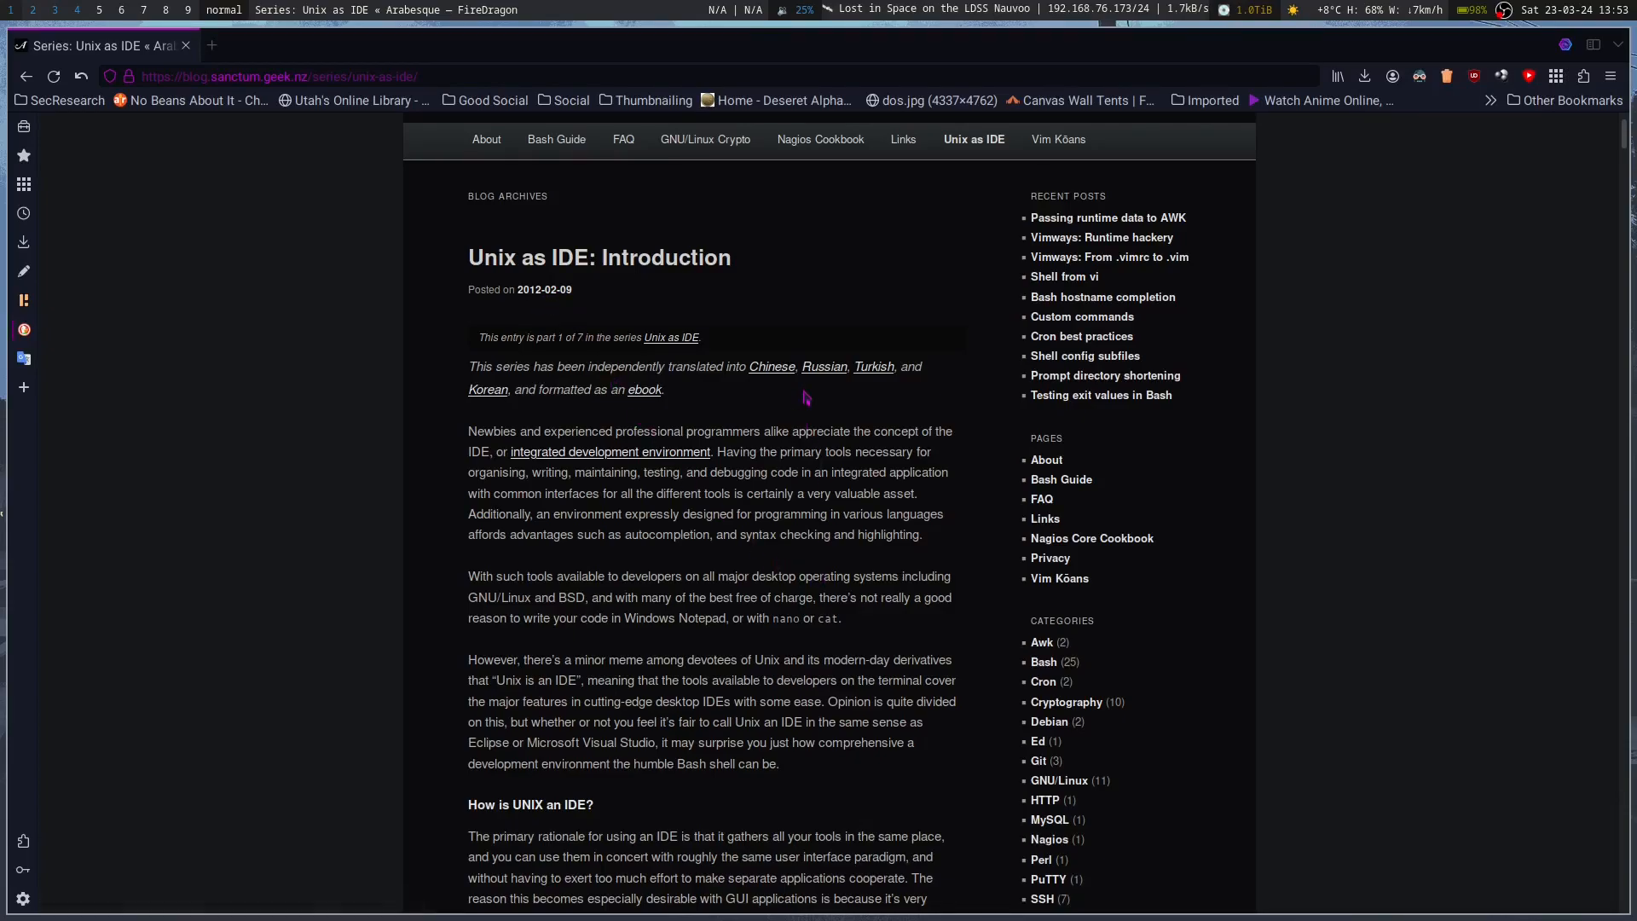
{"action": "mouse_move", "coordinate": [1011, 478]}
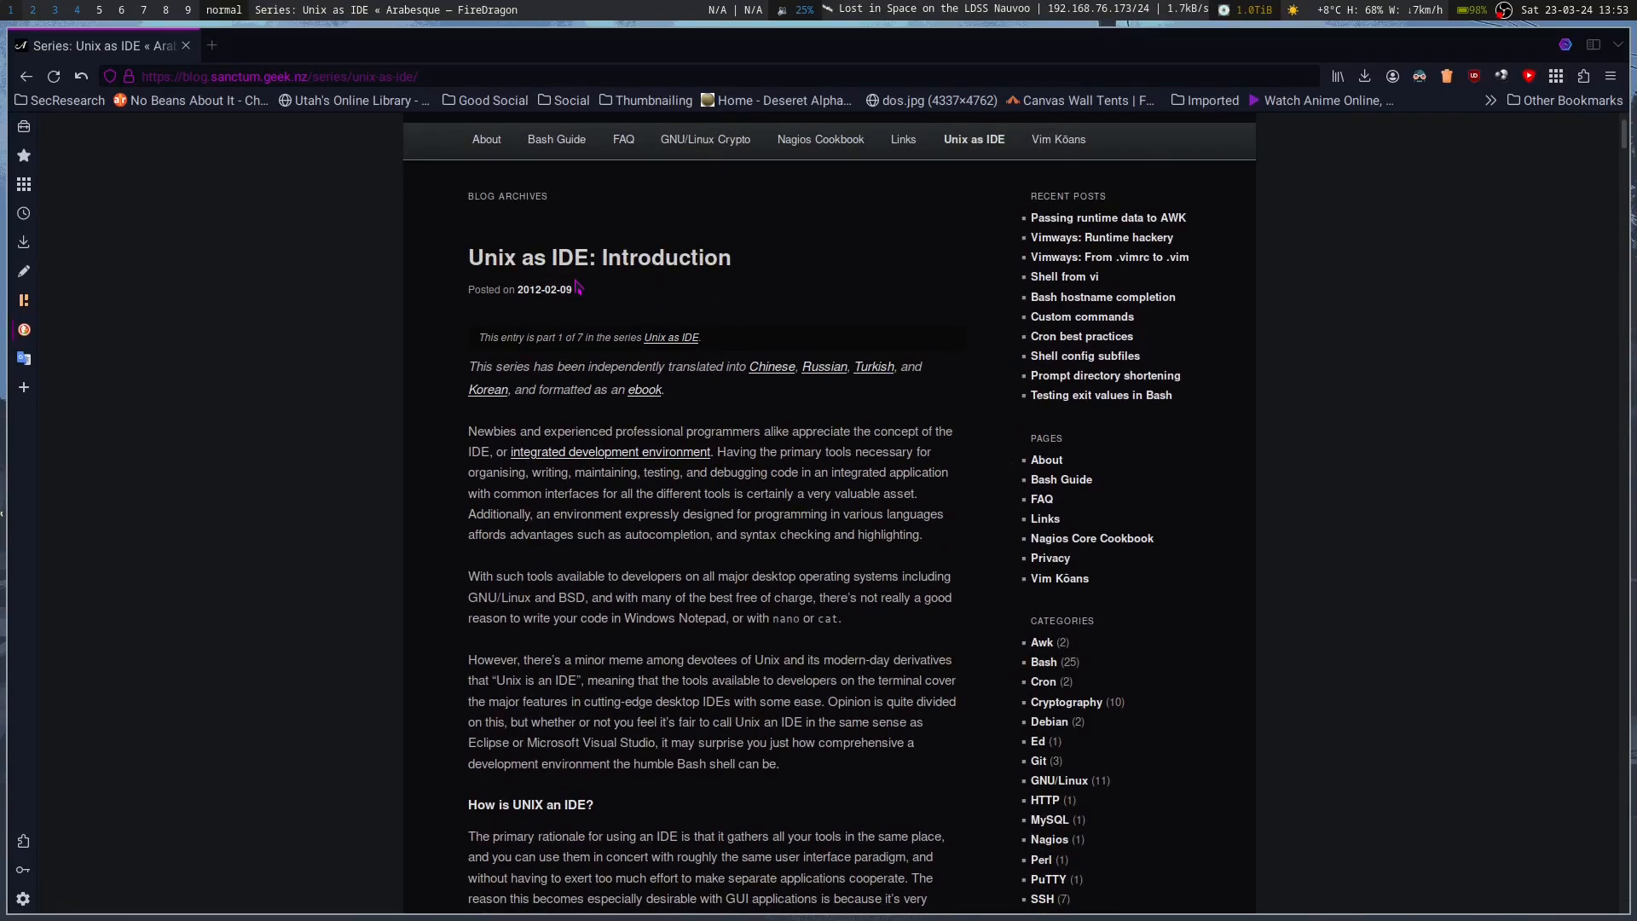
{"action": "mouse_move", "coordinate": [824, 366]}
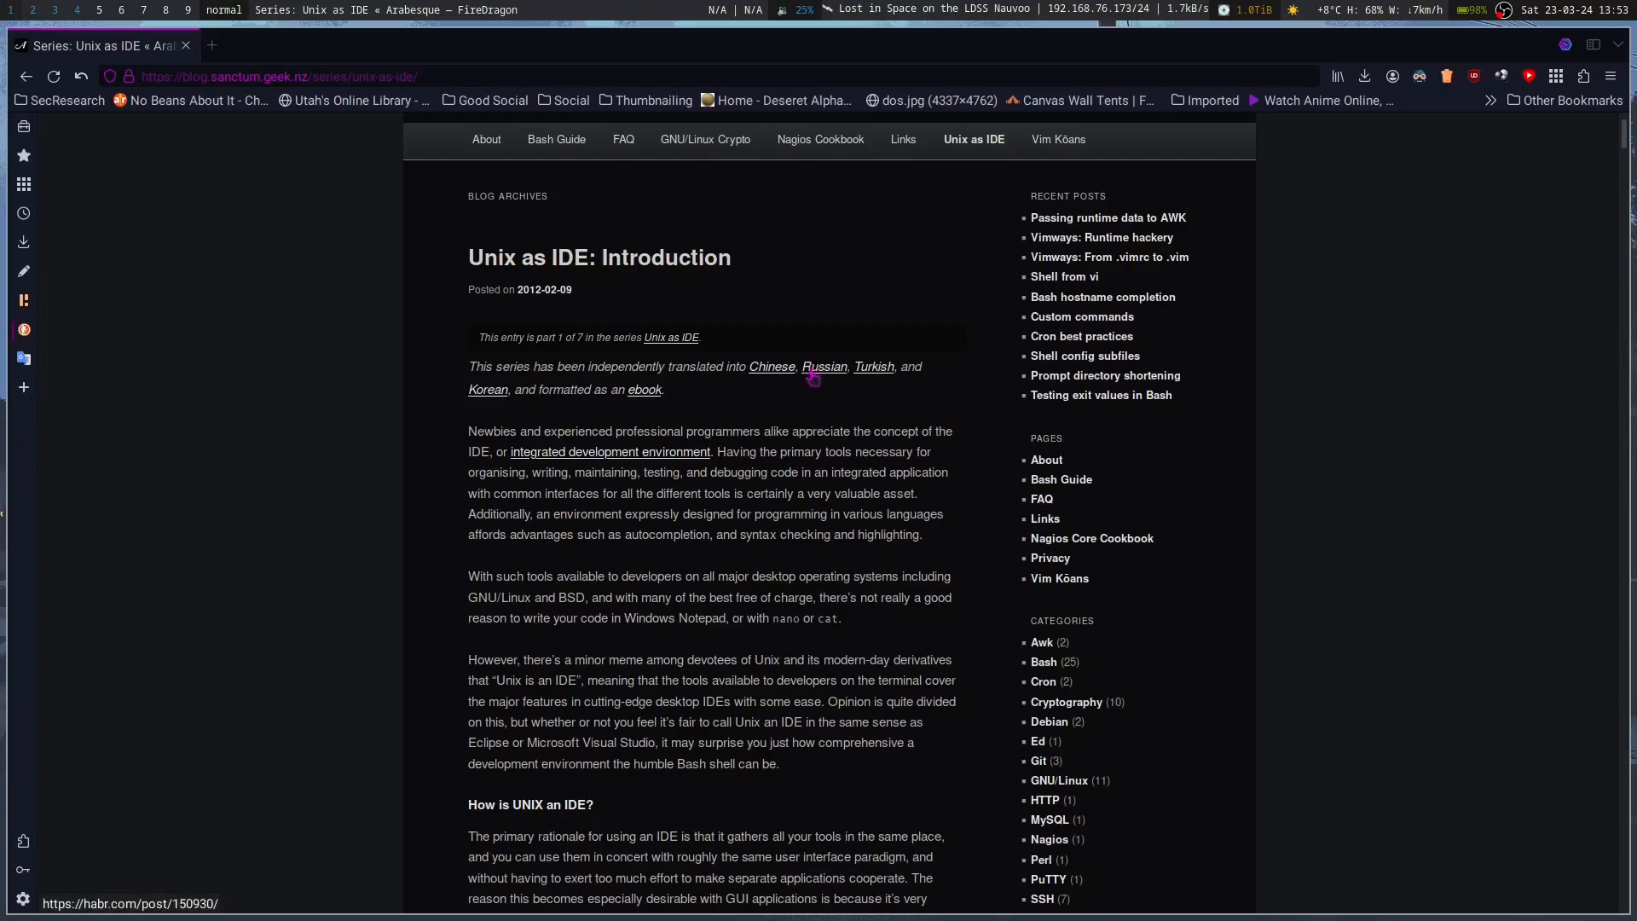
{"action": "mouse_move", "coordinate": [935, 394]}
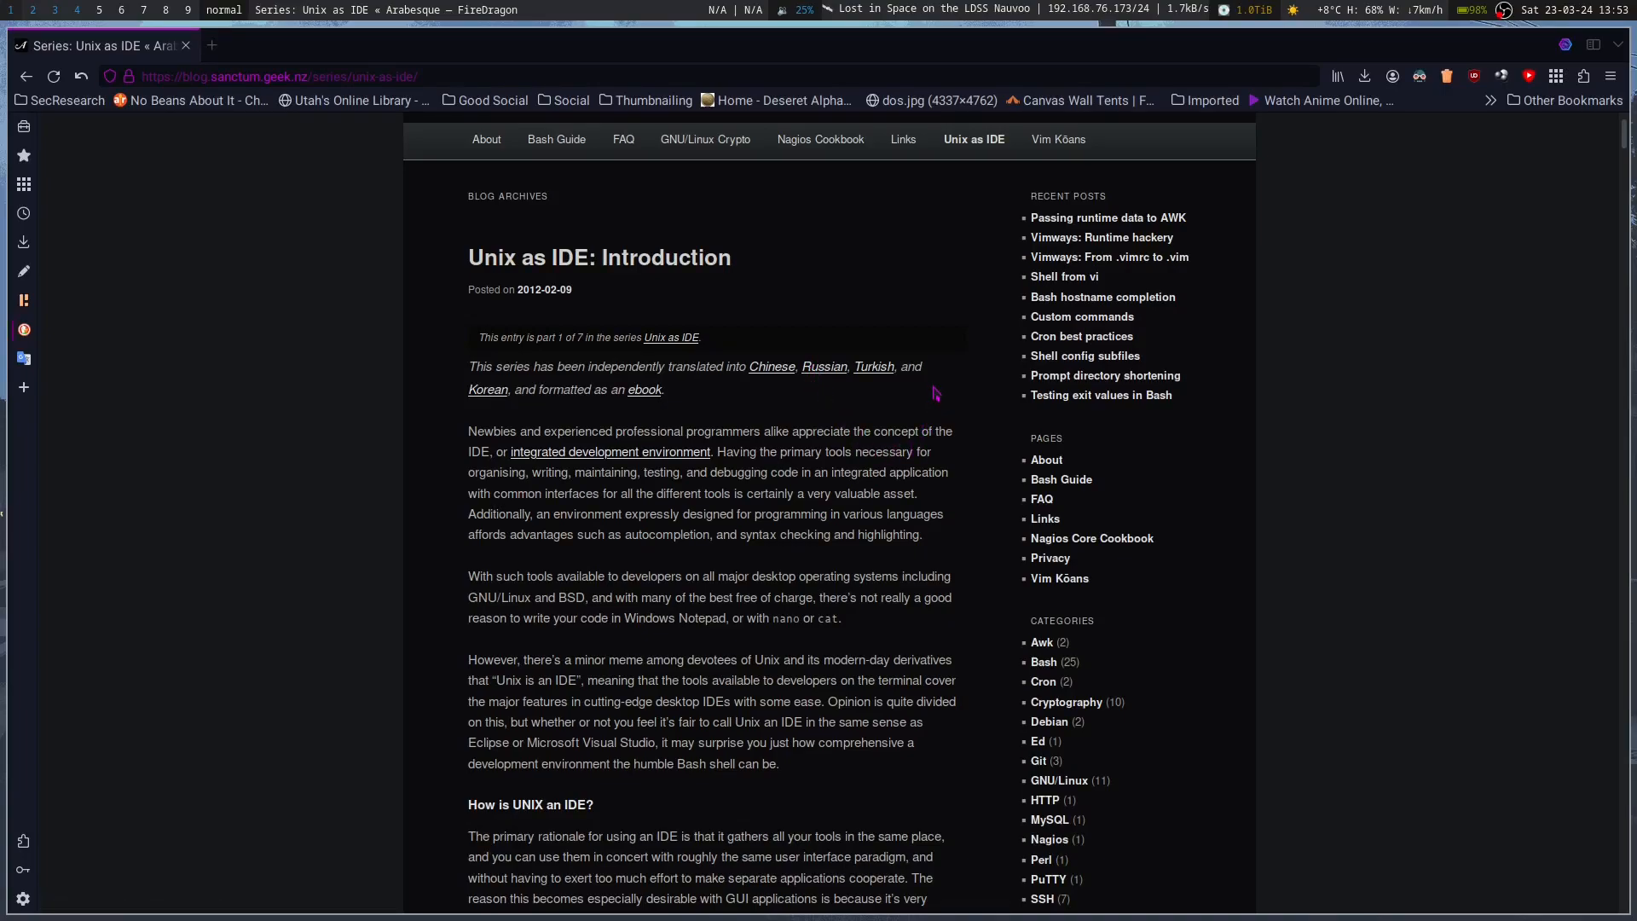
{"action": "mouse_move", "coordinate": [817, 428]}
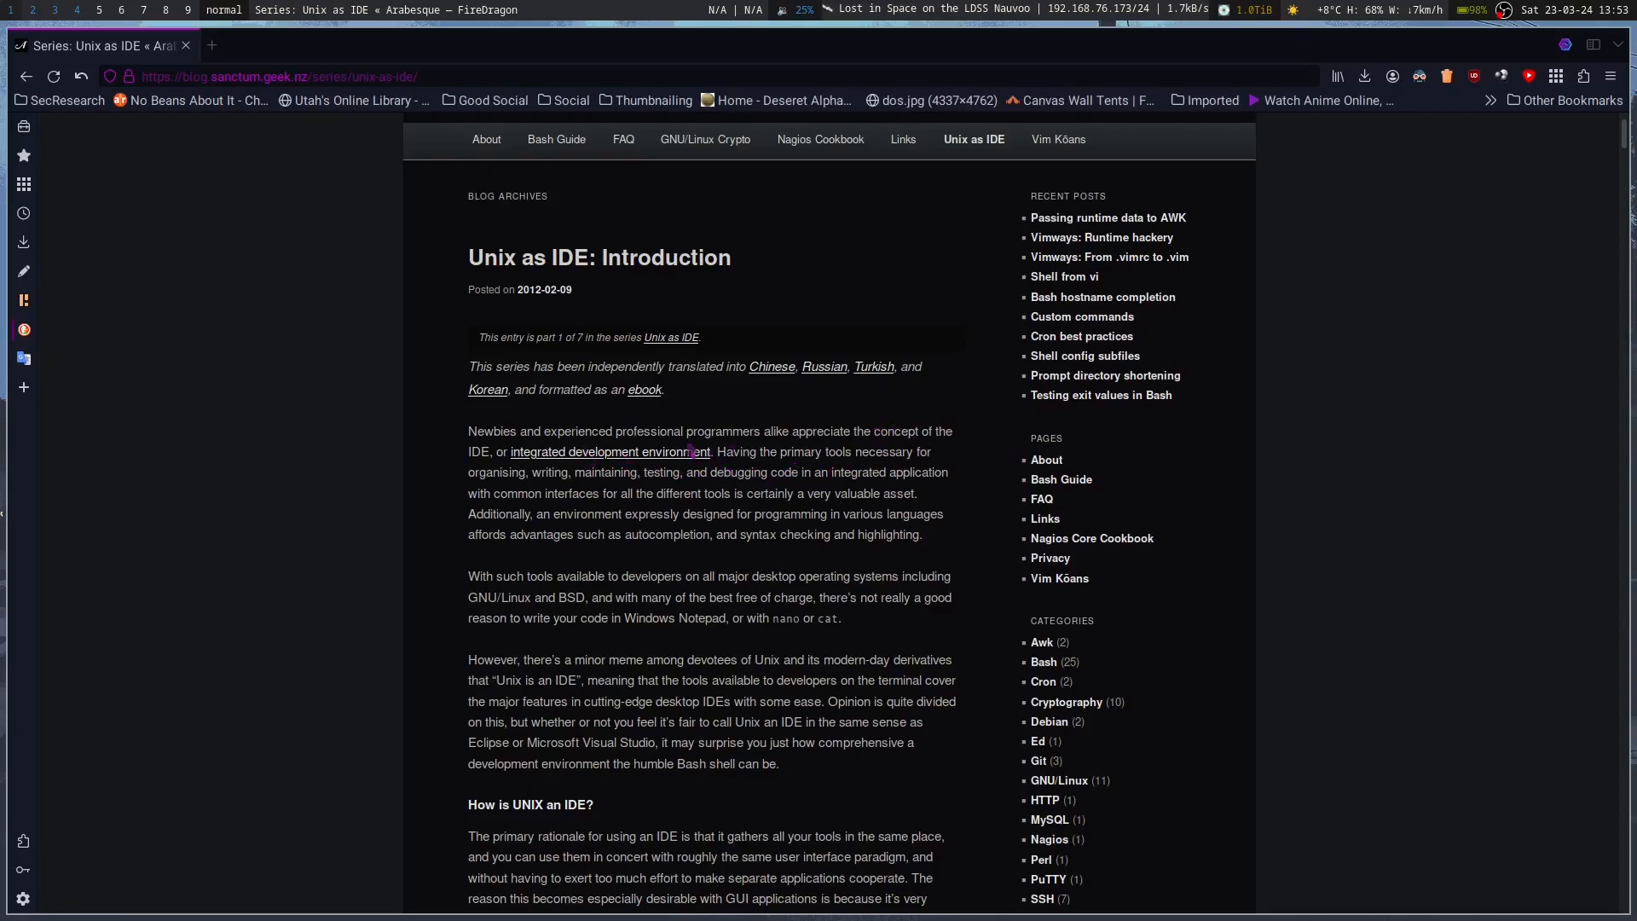
{"action": "mouse_move", "coordinate": [578, 513]}
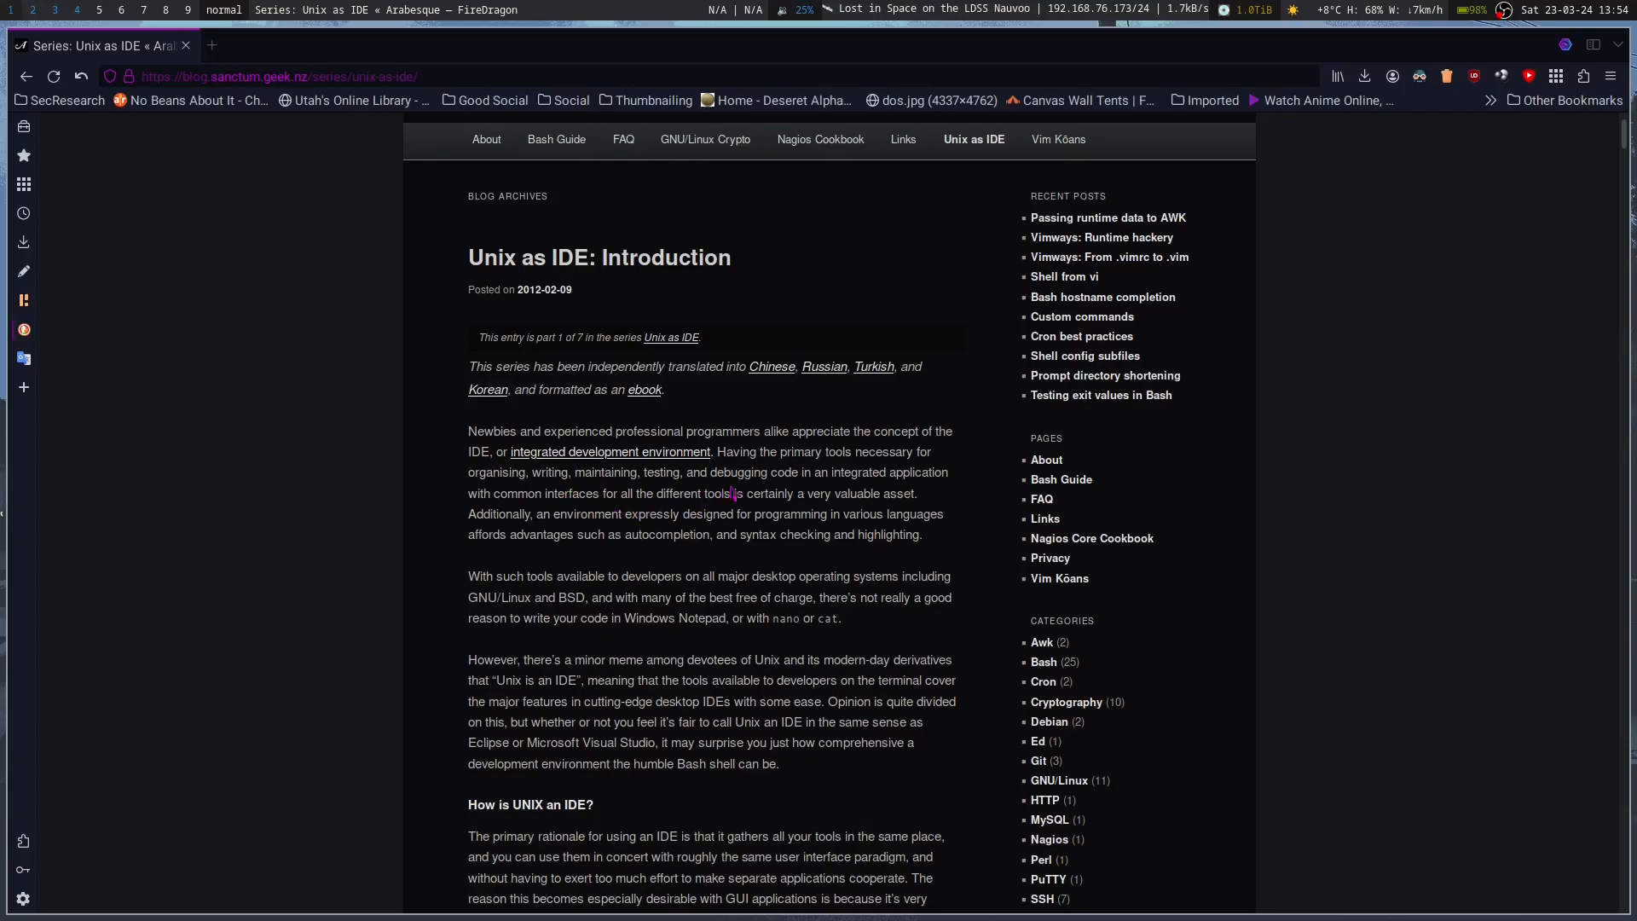
{"action": "mouse_move", "coordinate": [824, 493]}
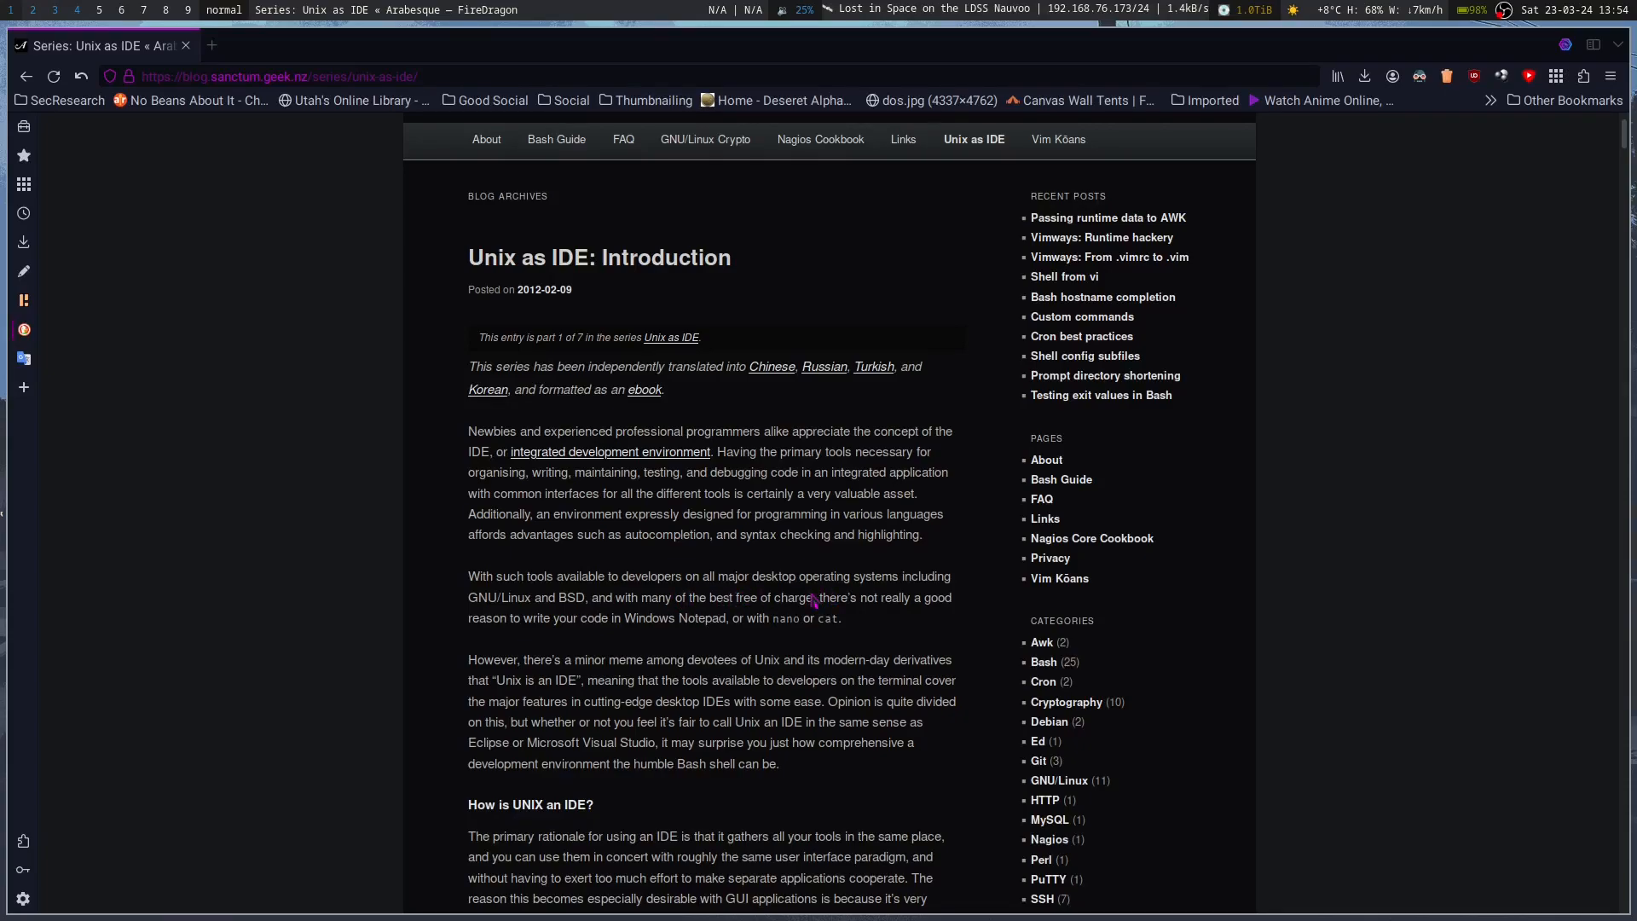
{"action": "mouse_move", "coordinate": [660, 637]}
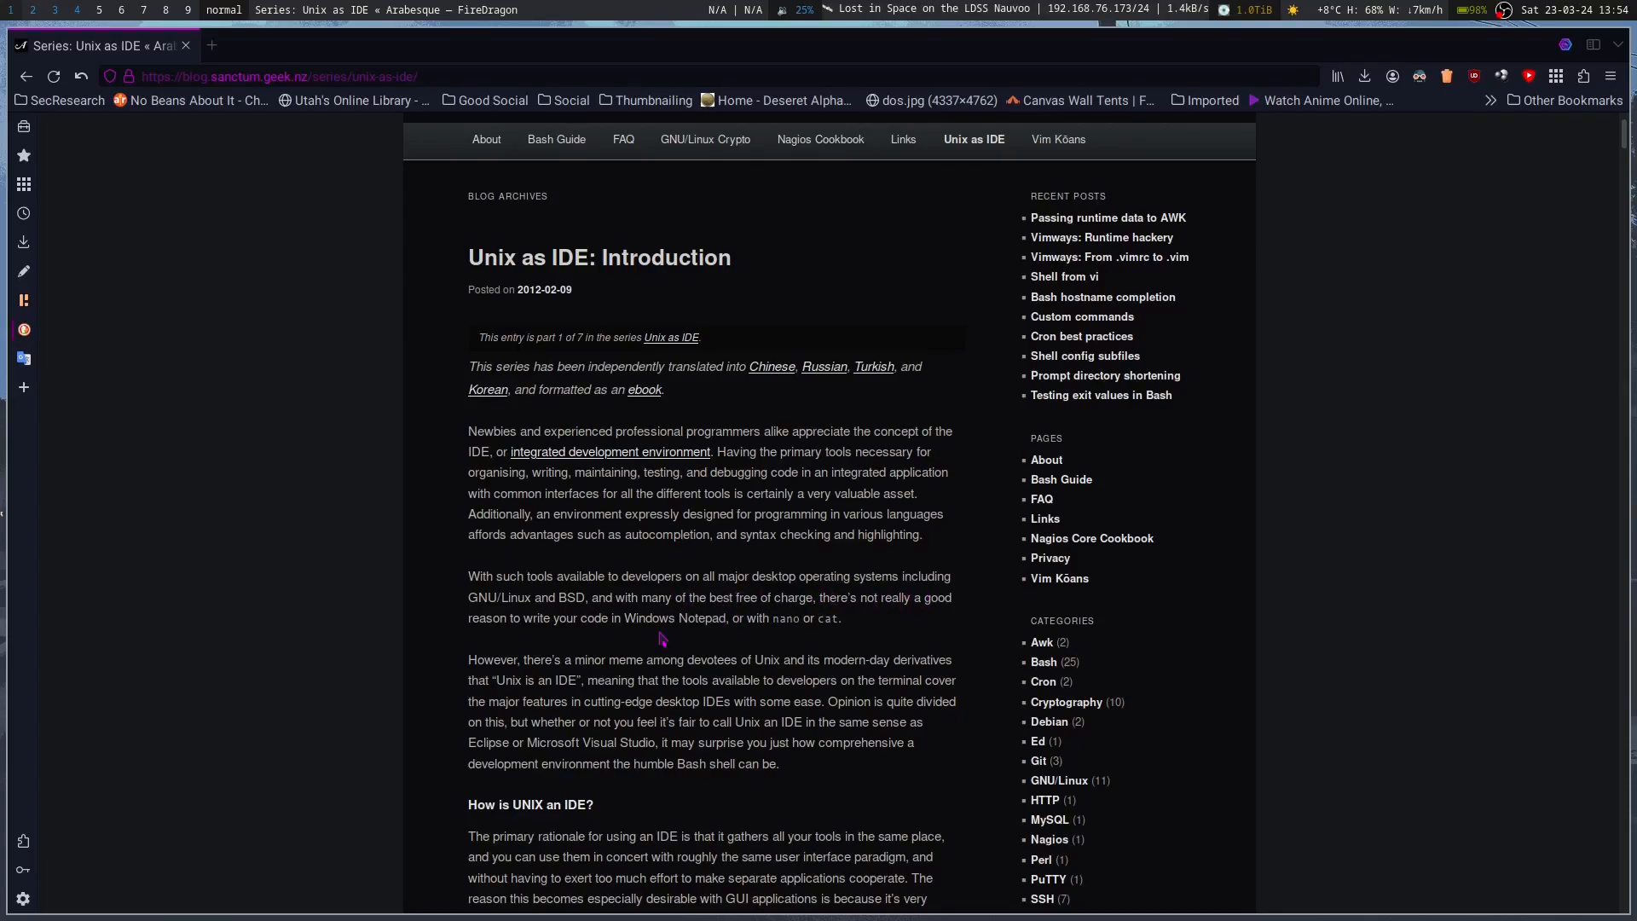
{"action": "mouse_move", "coordinate": [786, 640]}
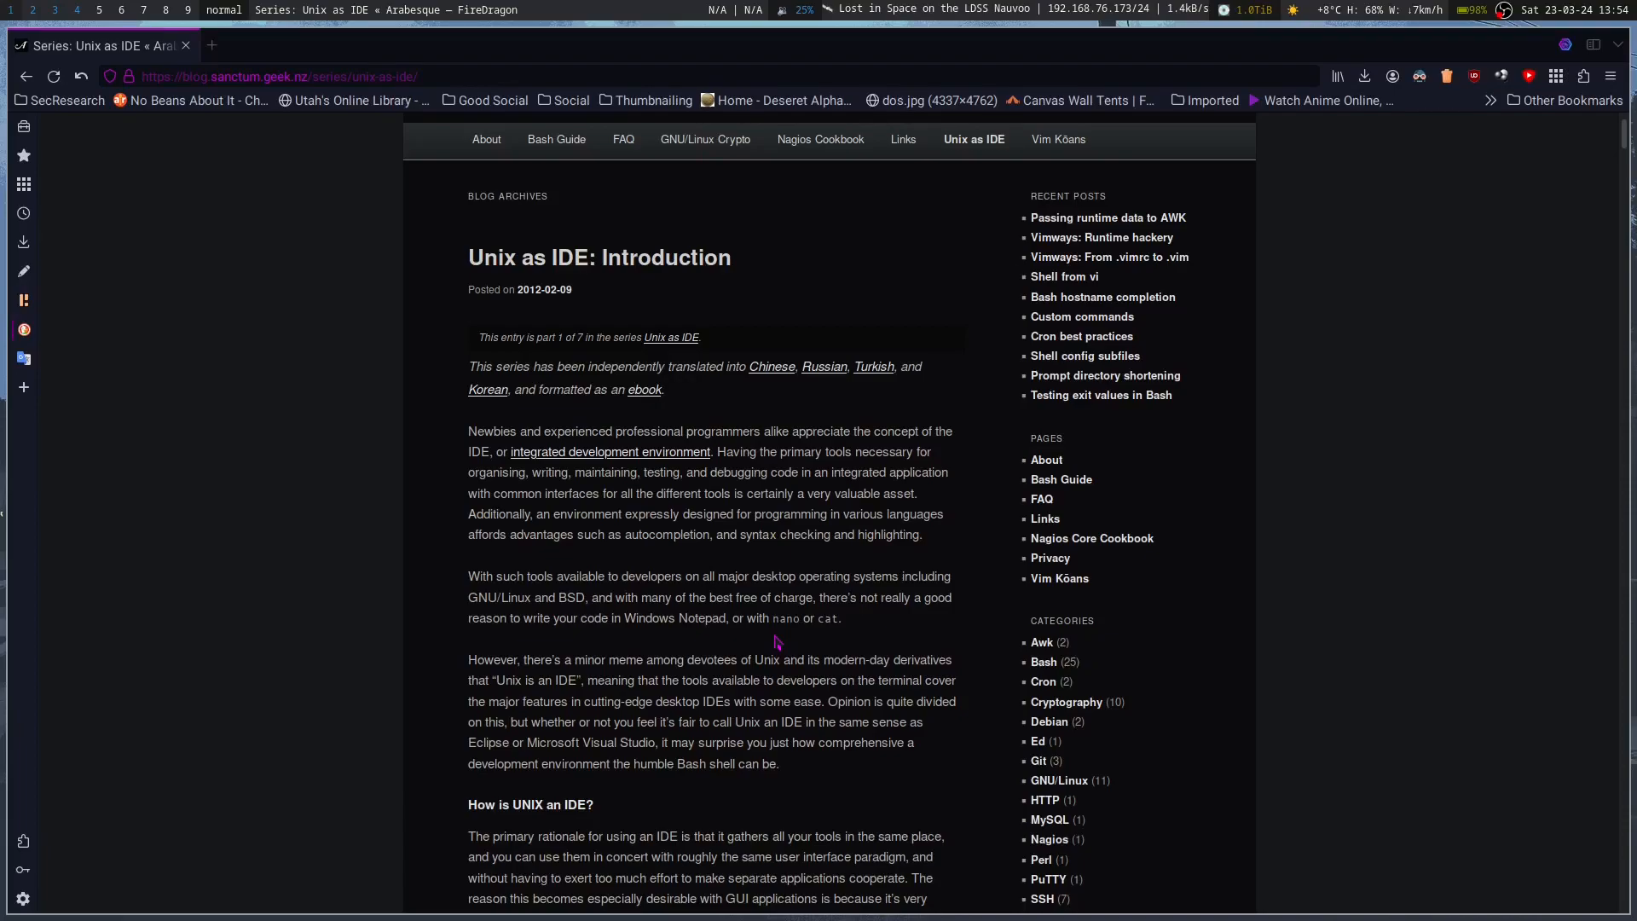
{"action": "mouse_move", "coordinate": [840, 655]}
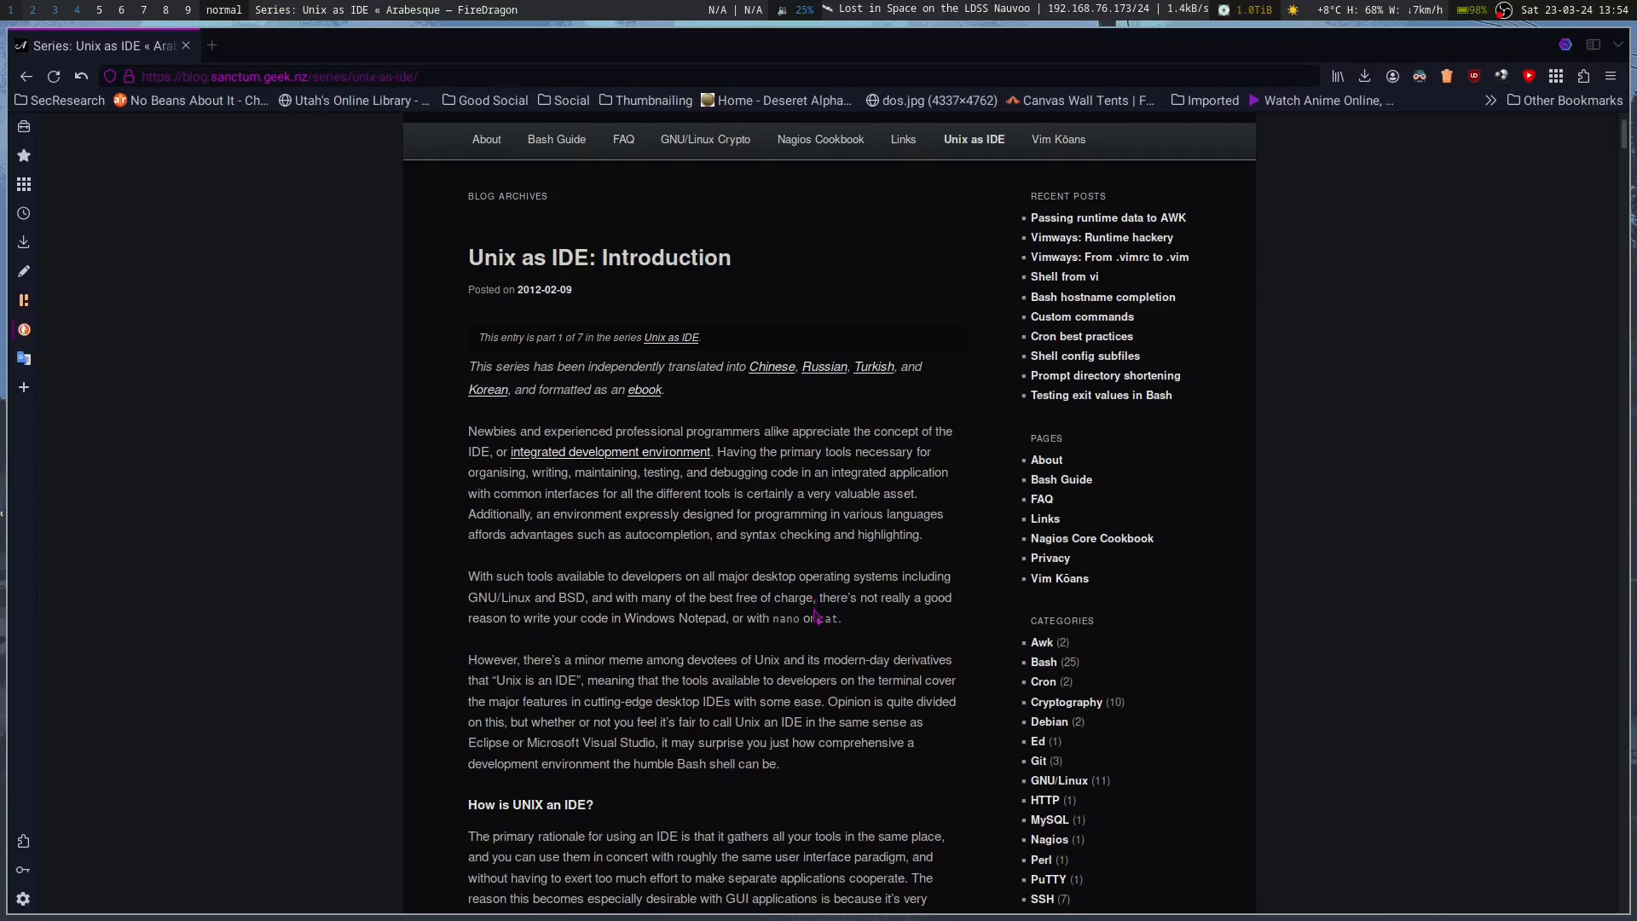
{"action": "mouse_move", "coordinate": [809, 618]}
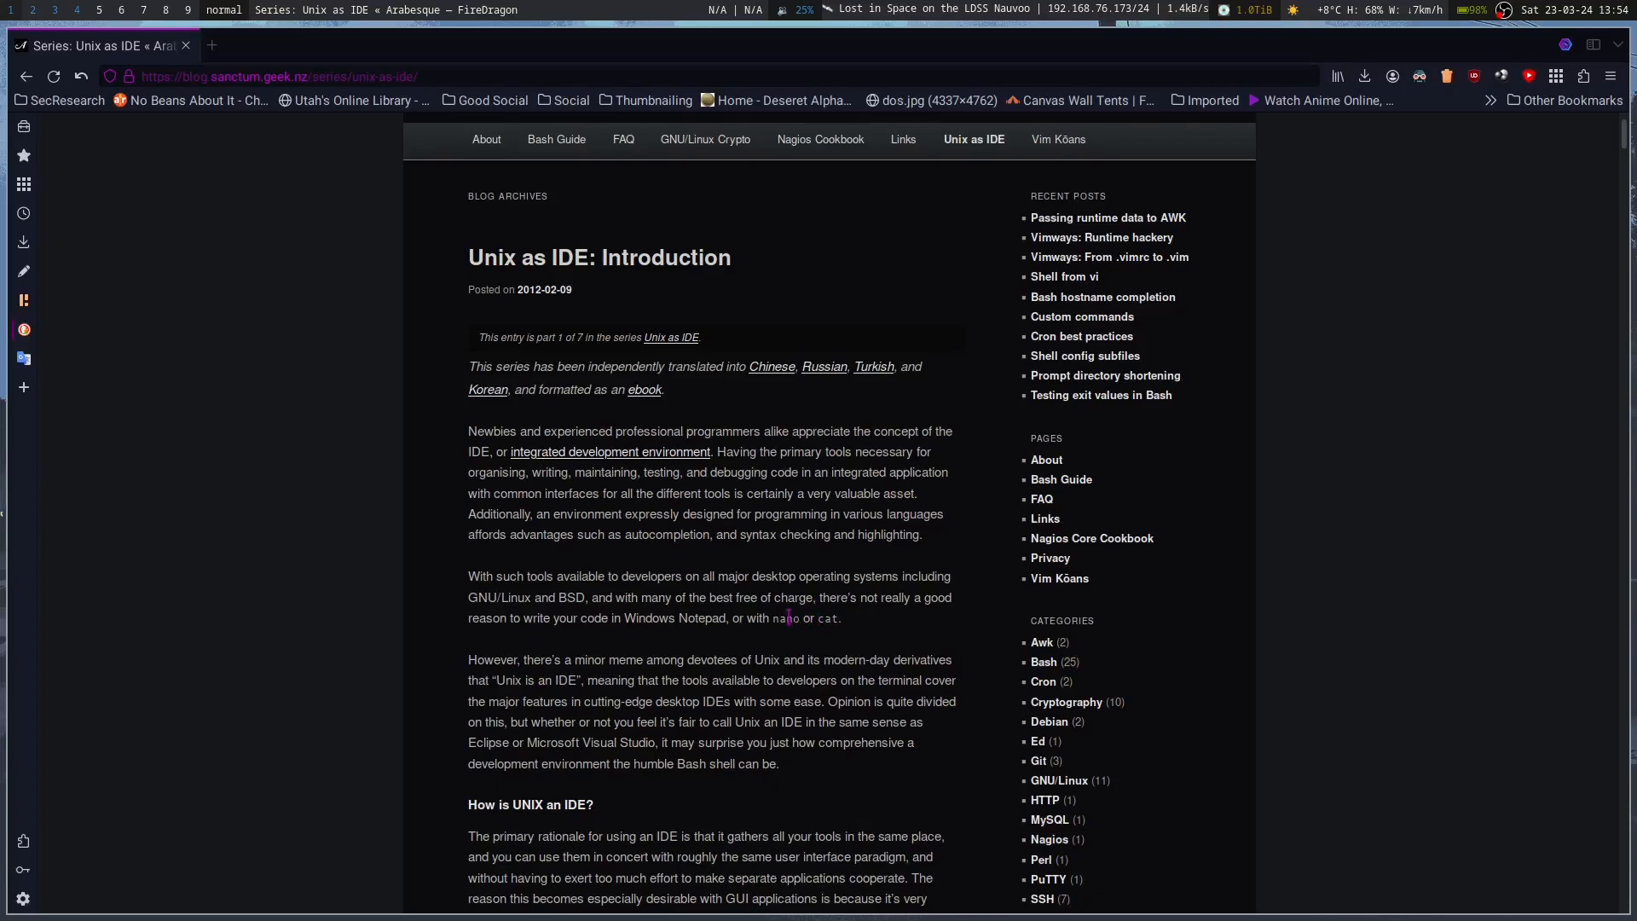
{"action": "mouse_move", "coordinate": [809, 680]}
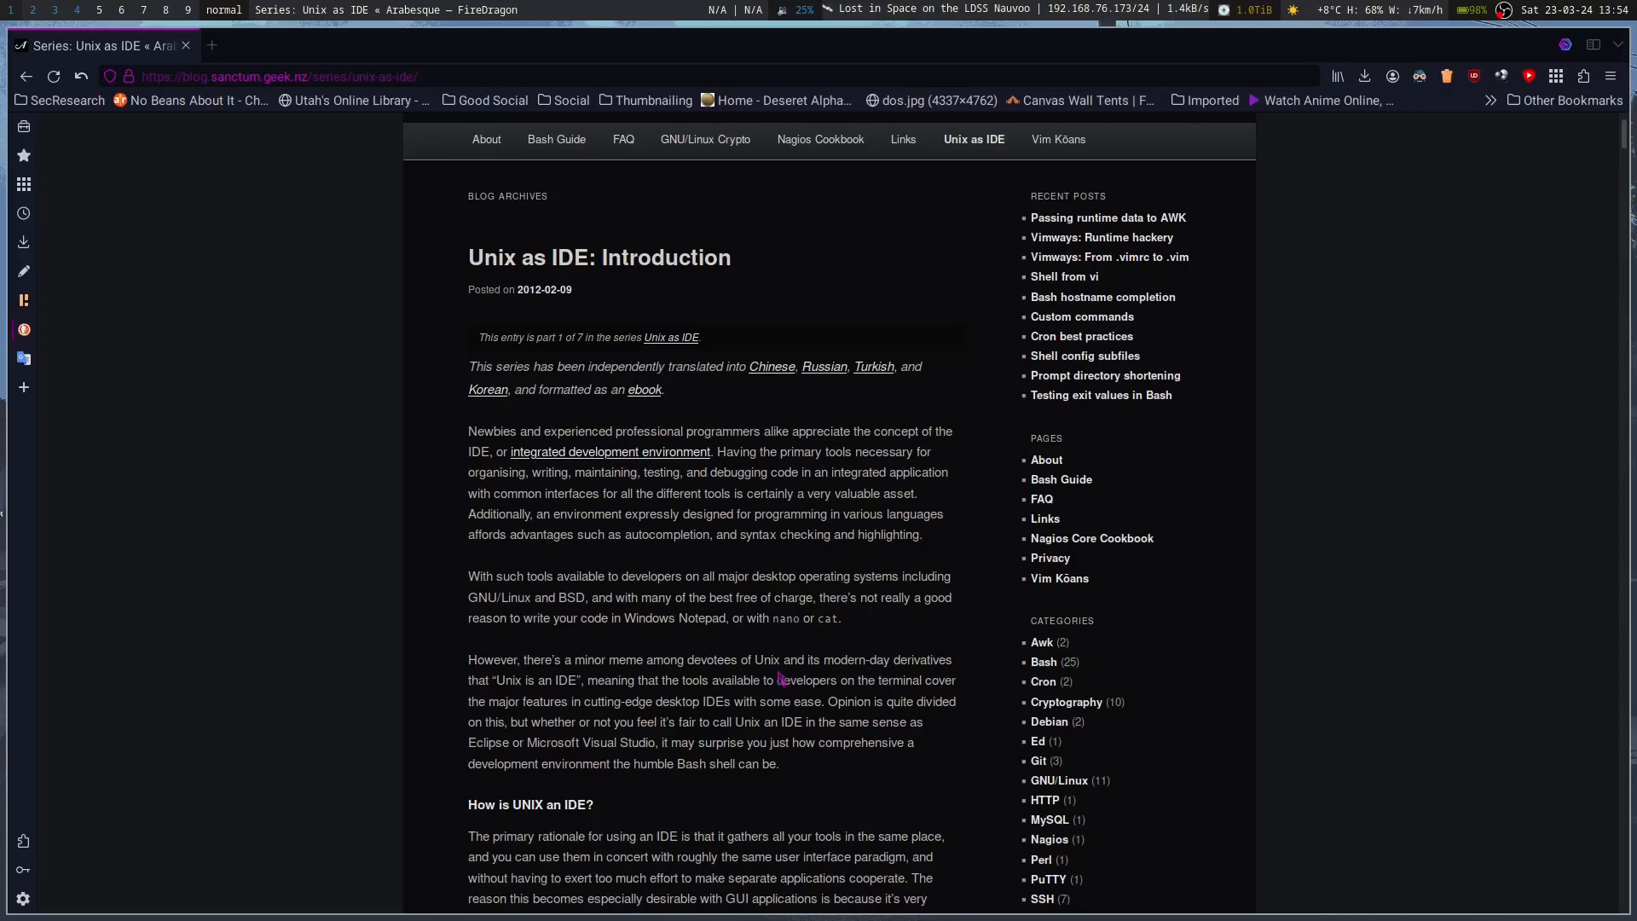
{"action": "mouse_move", "coordinate": [873, 806]}
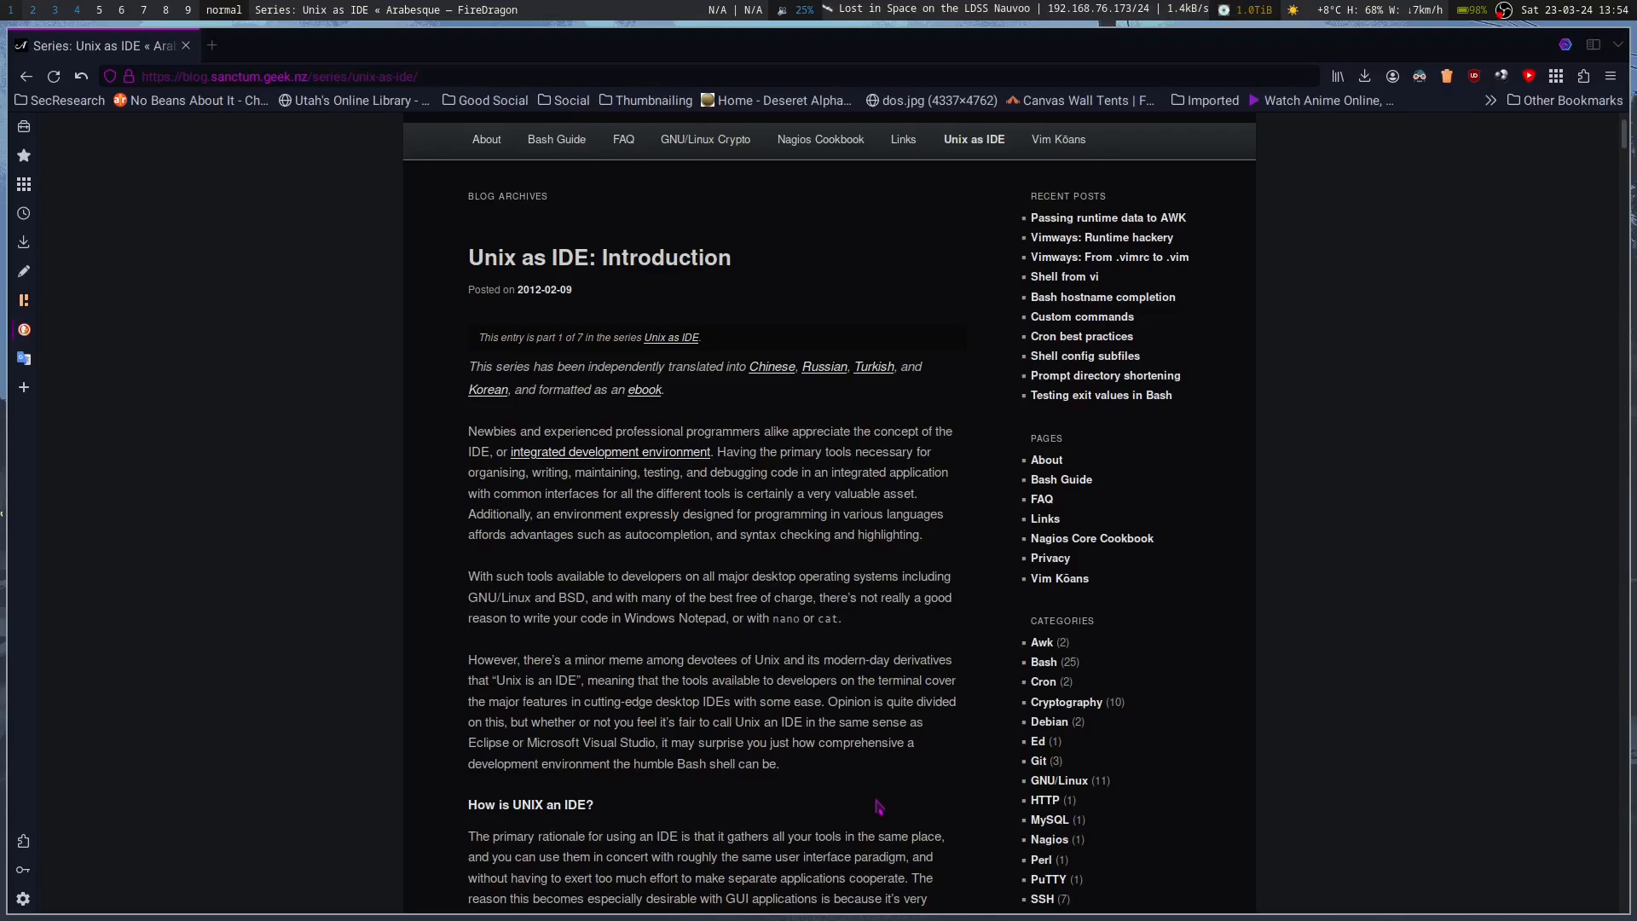
{"action": "mouse_move", "coordinate": [869, 792]}
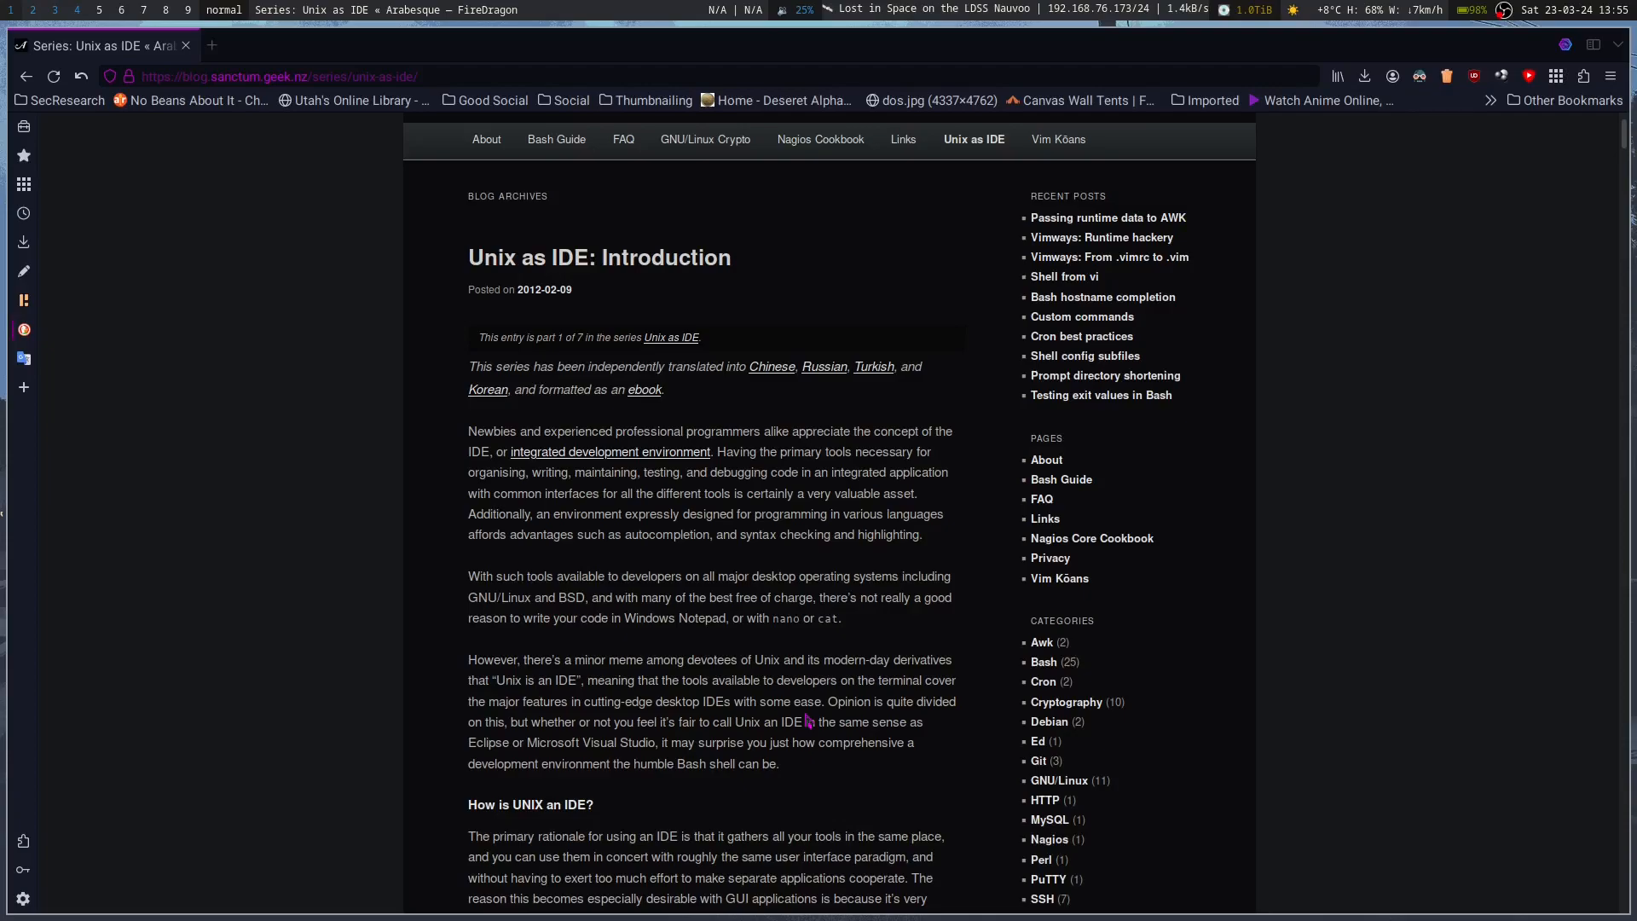
{"action": "mouse_move", "coordinate": [997, 625]}
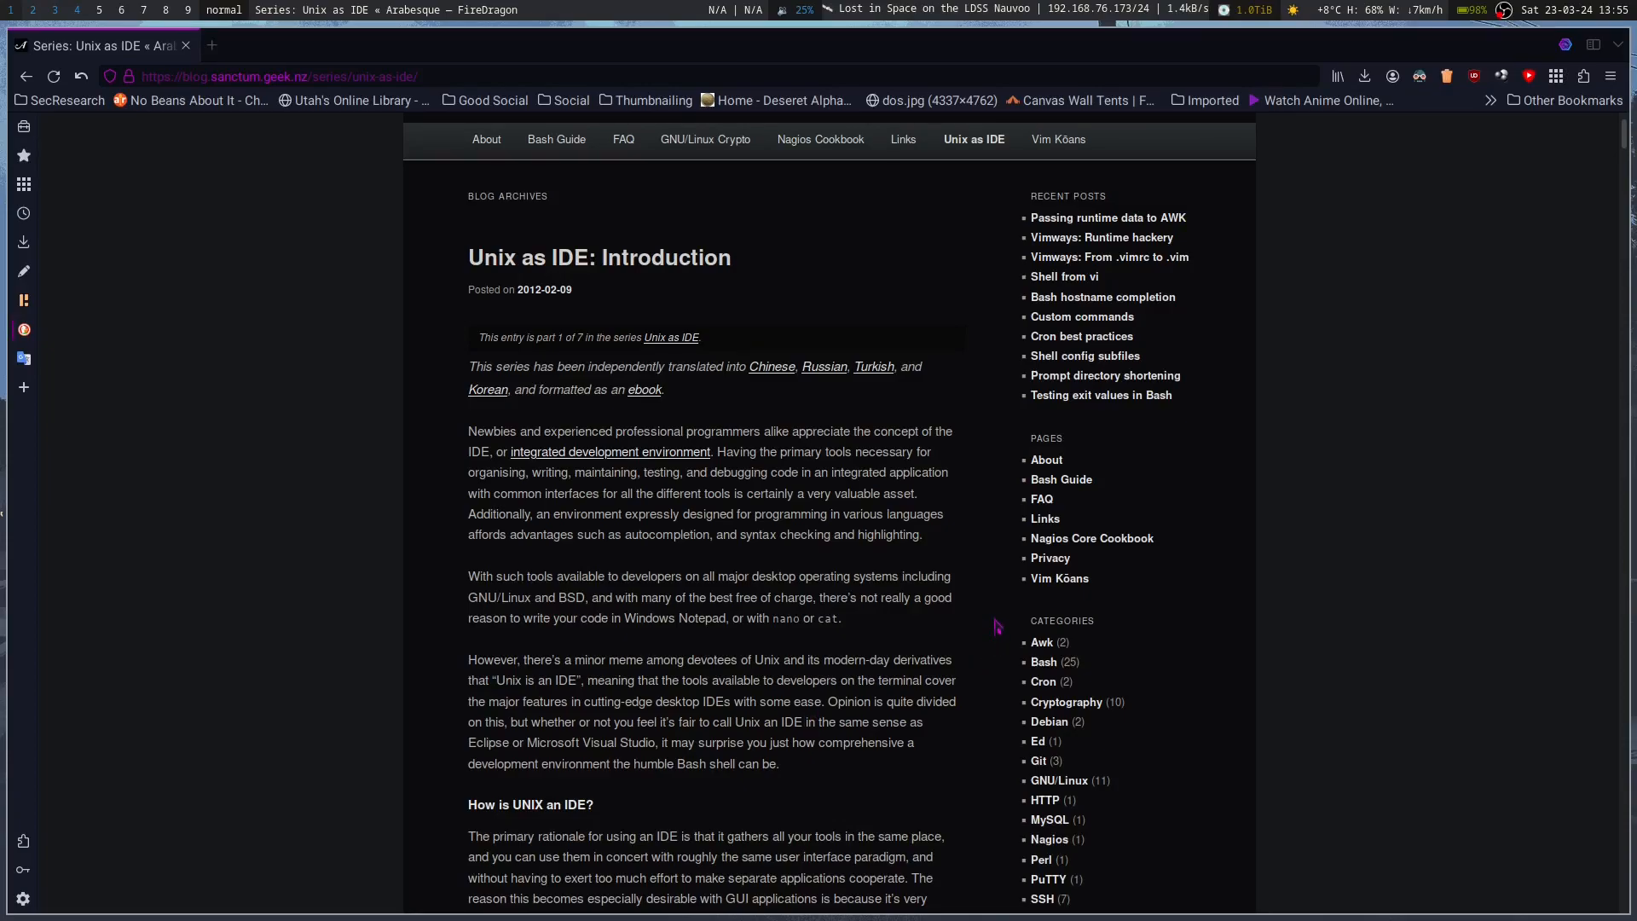
{"action": "mouse_move", "coordinate": [1043, 519]}
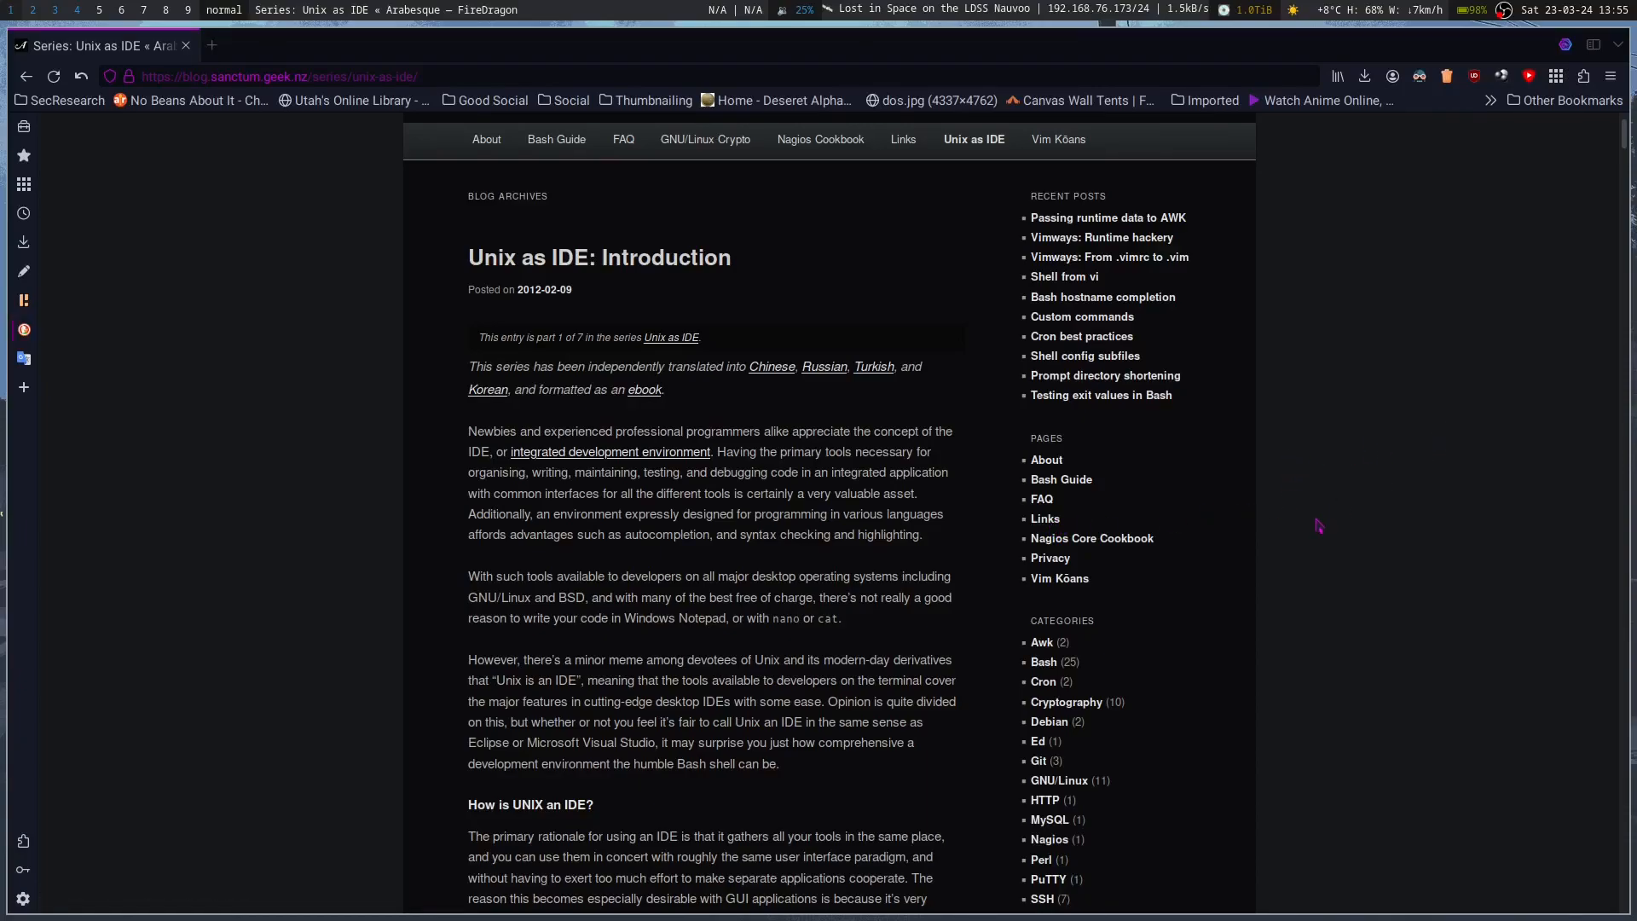
{"action": "mouse_move", "coordinate": [1357, 498]}
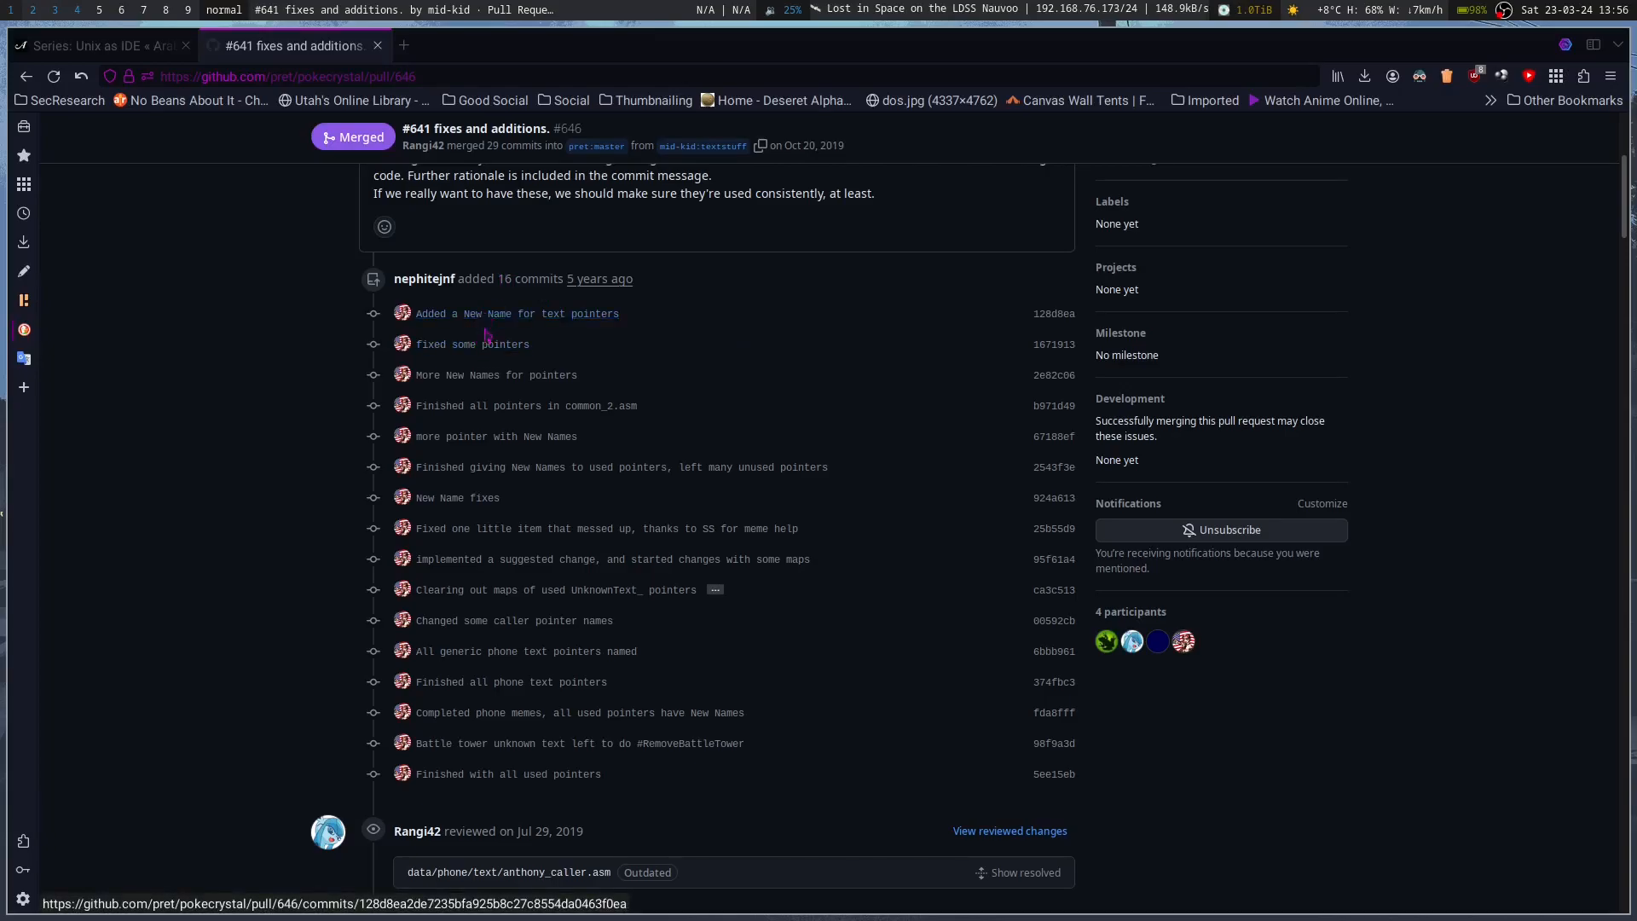
Step: Show the Files changed view and scroll through the asm file diffs with renamed text labels
{"action": "scroll", "scroll_direction": "down", "scroll_amount": 3}
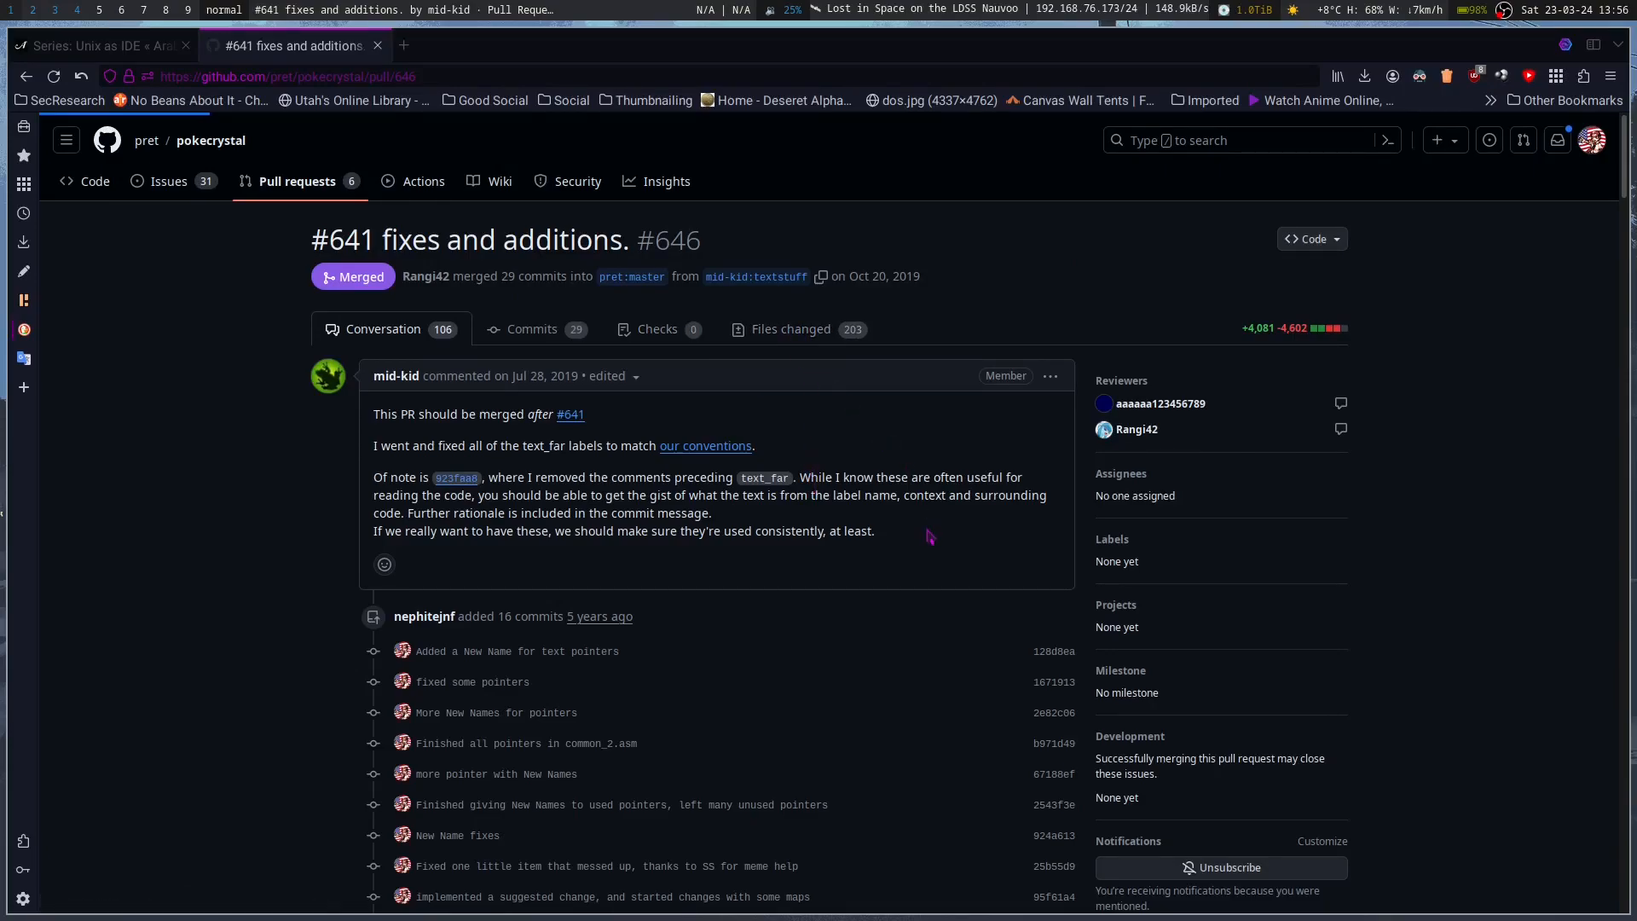
{"action": "left_click", "coordinate": [790, 329]}
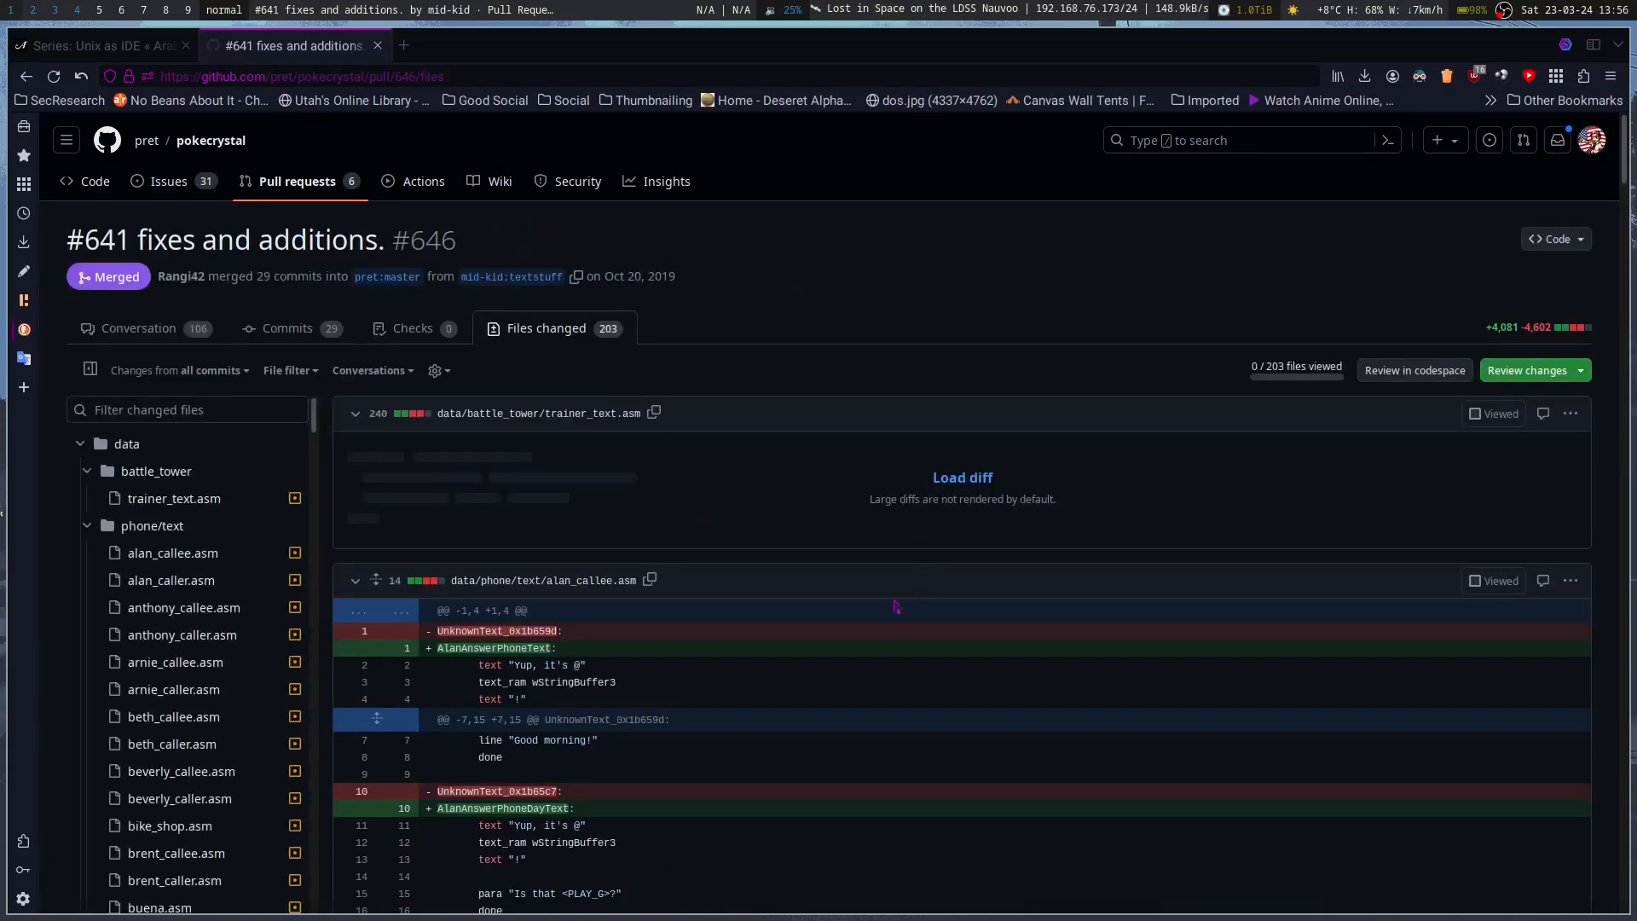
{"action": "scroll", "scroll_direction": "down", "scroll_amount": 3}
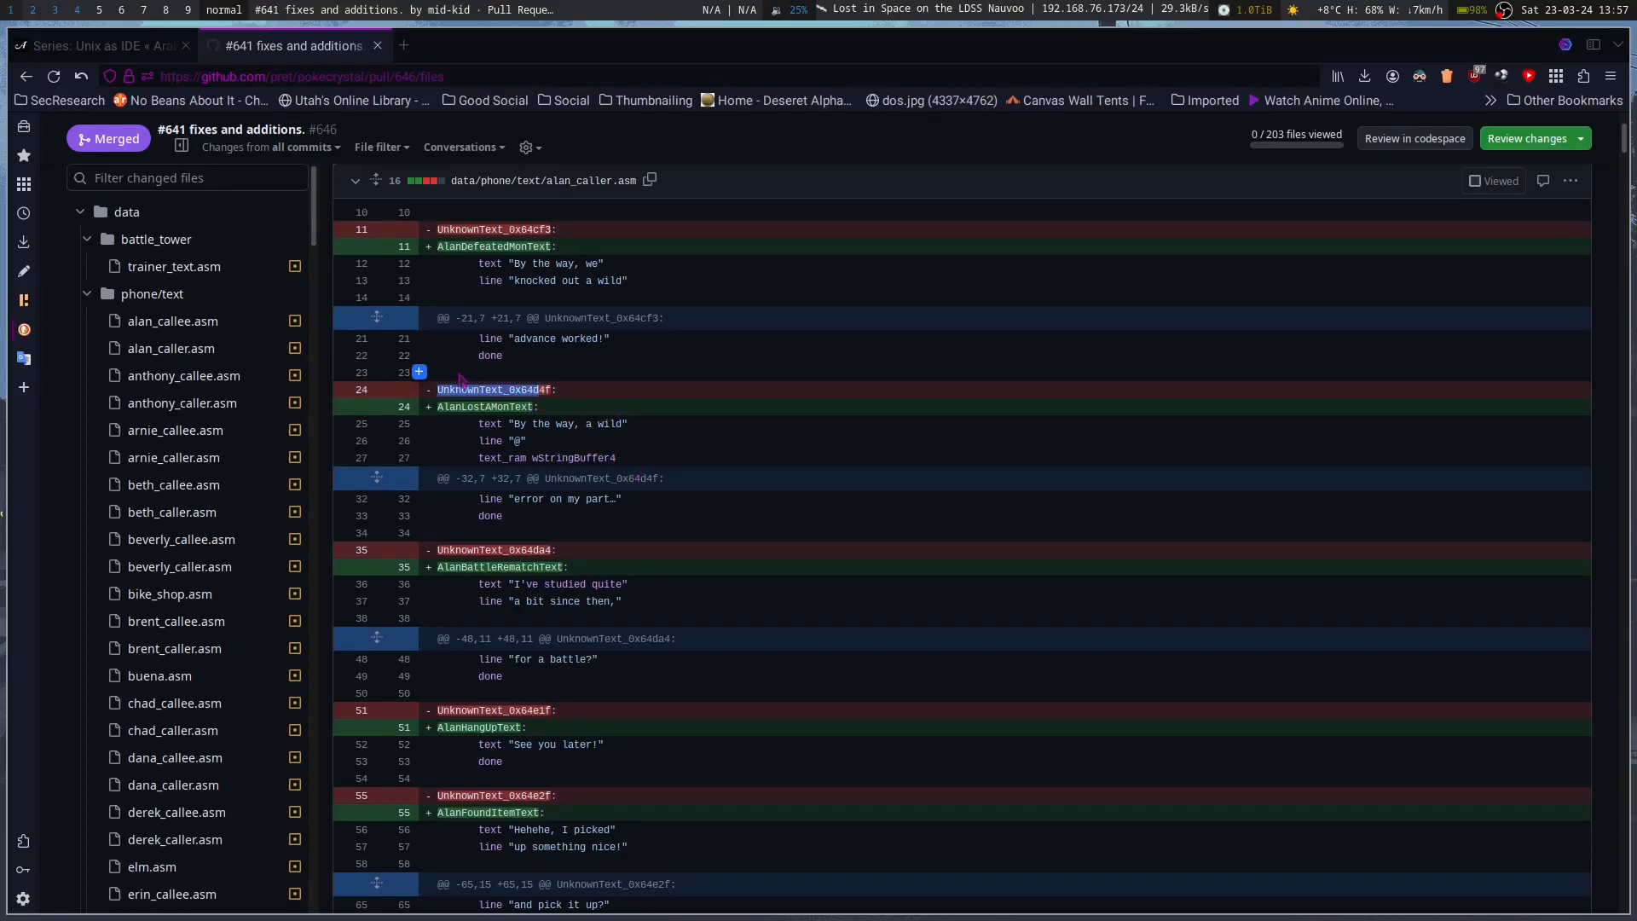
{"action": "mouse_move", "coordinate": [778, 501]}
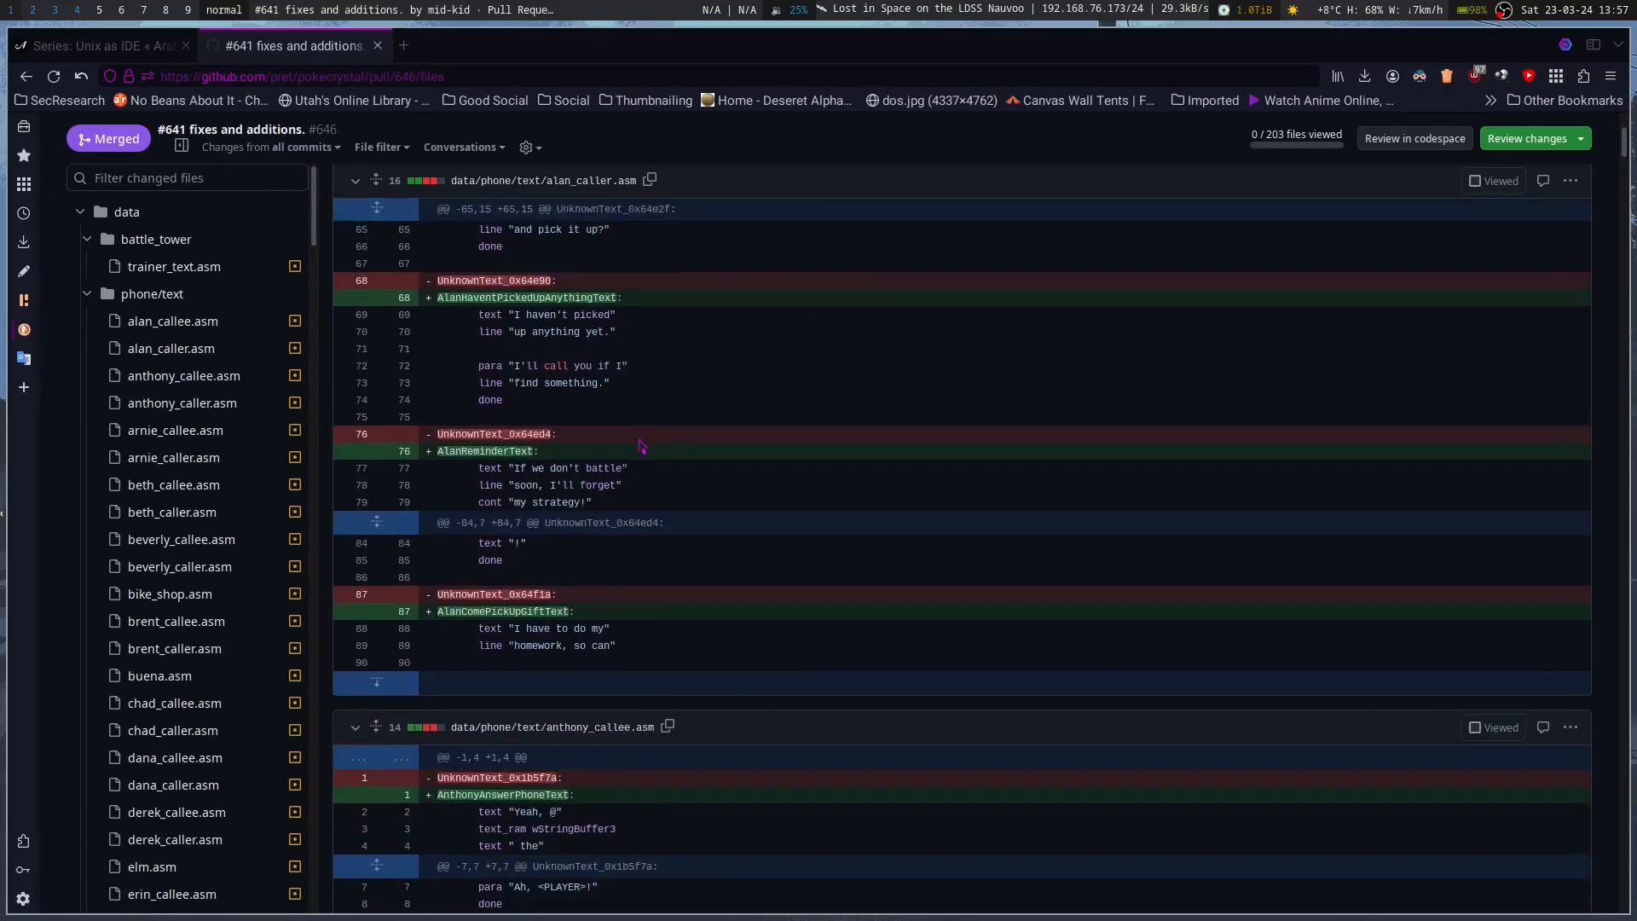
{"action": "scroll", "scroll_direction": "down", "scroll_amount": 3}
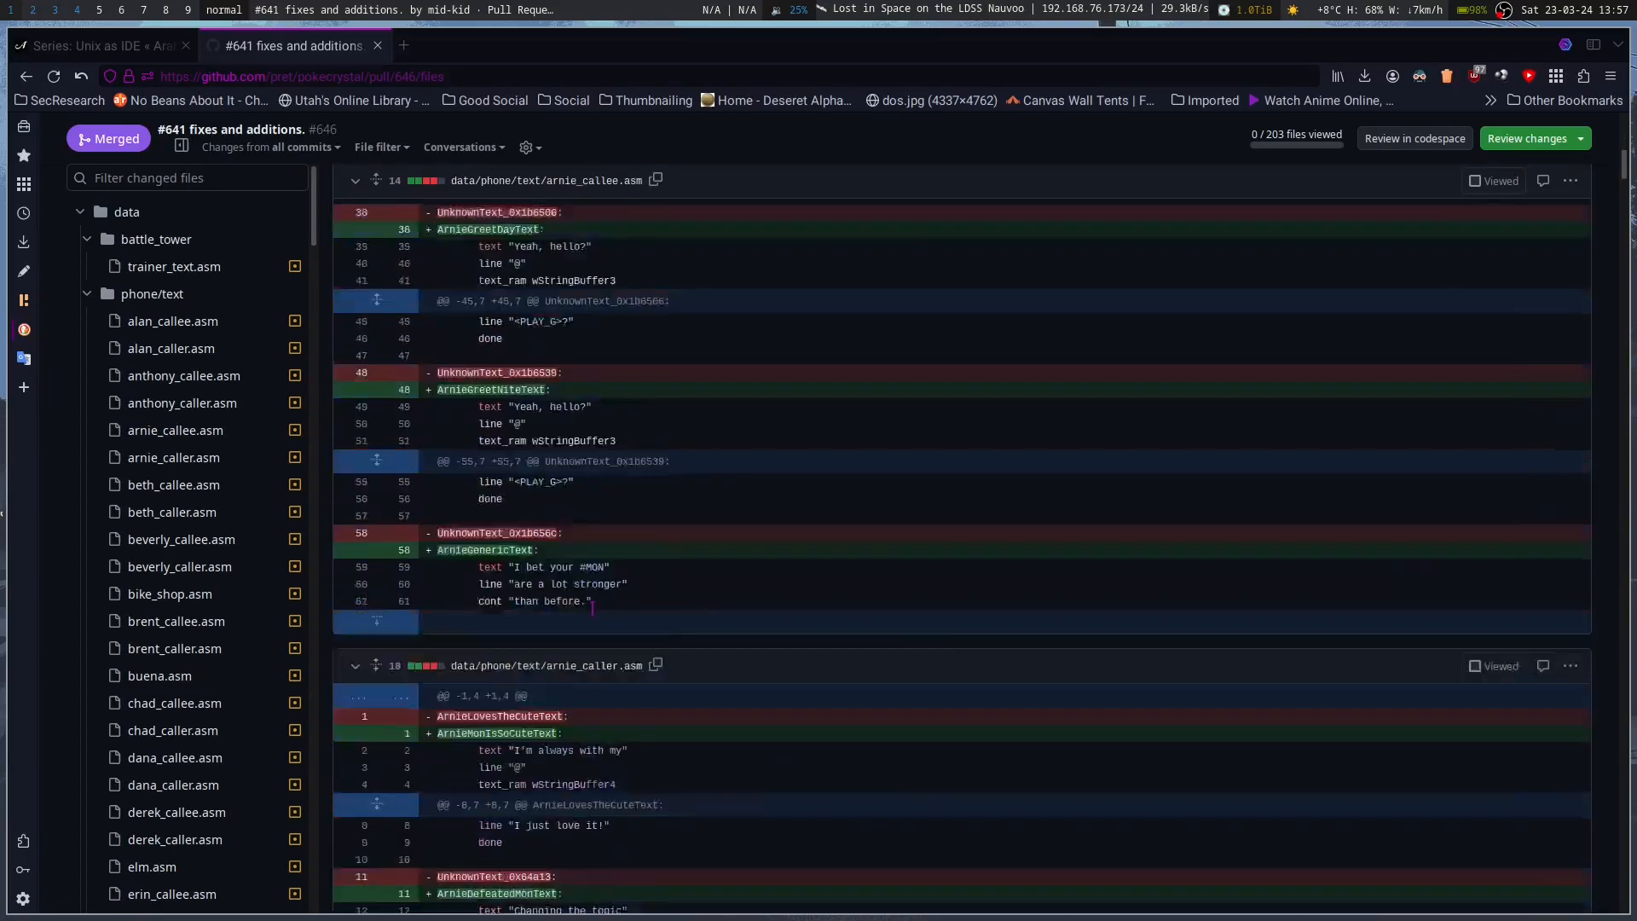
{"action": "scroll", "scroll_direction": "down", "scroll_amount": 3}
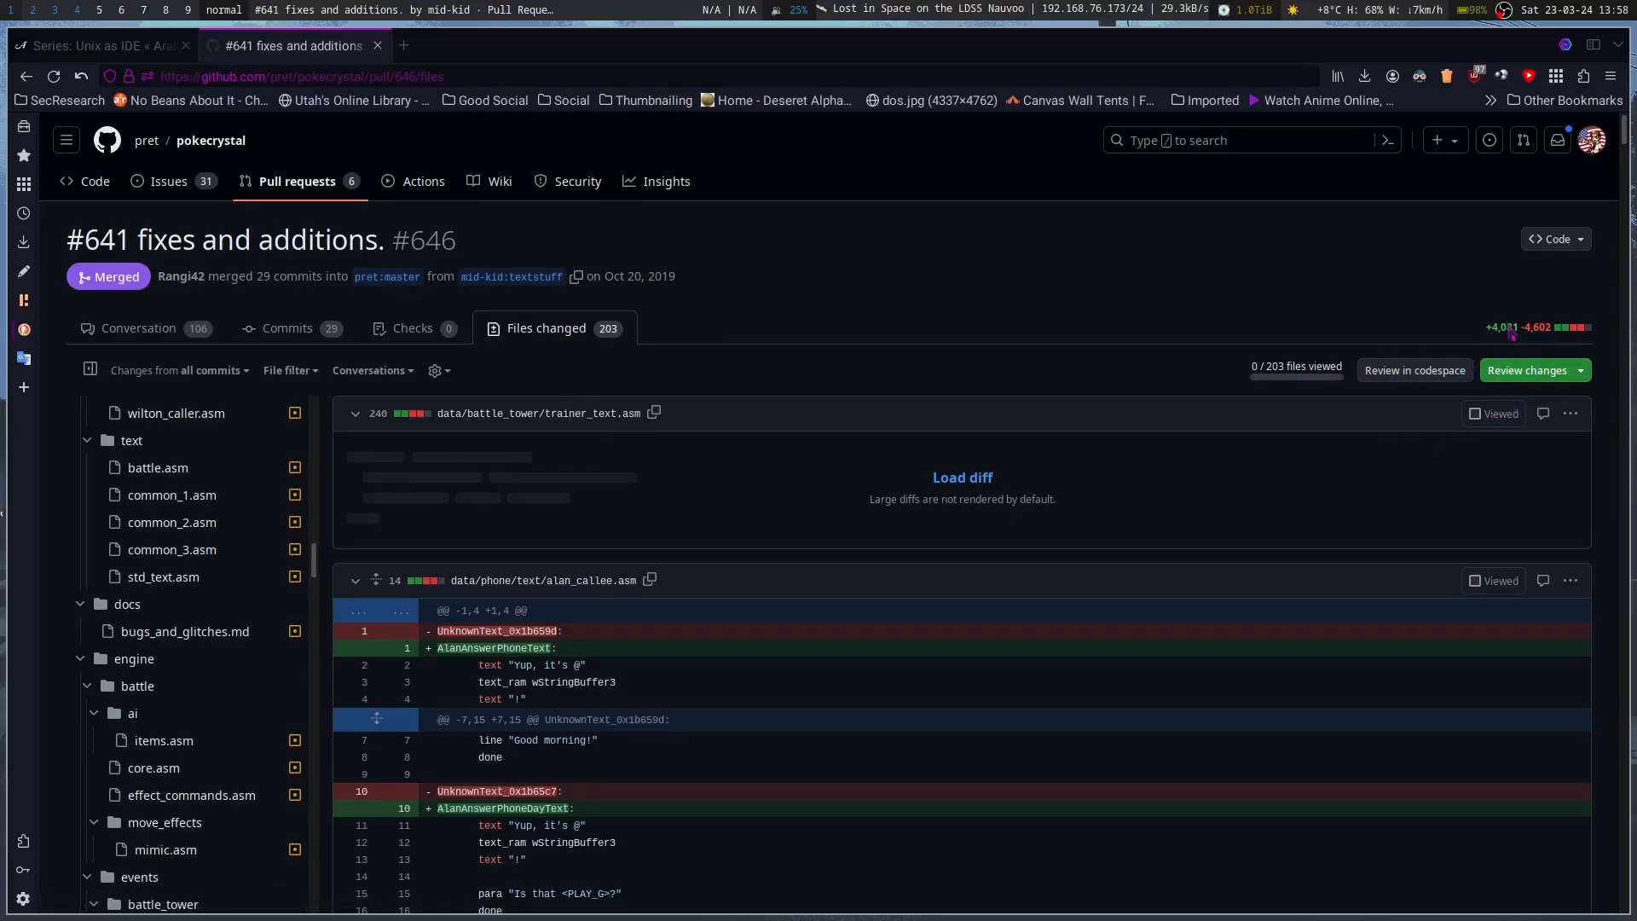
{"action": "mouse_move", "coordinate": [846, 226]}
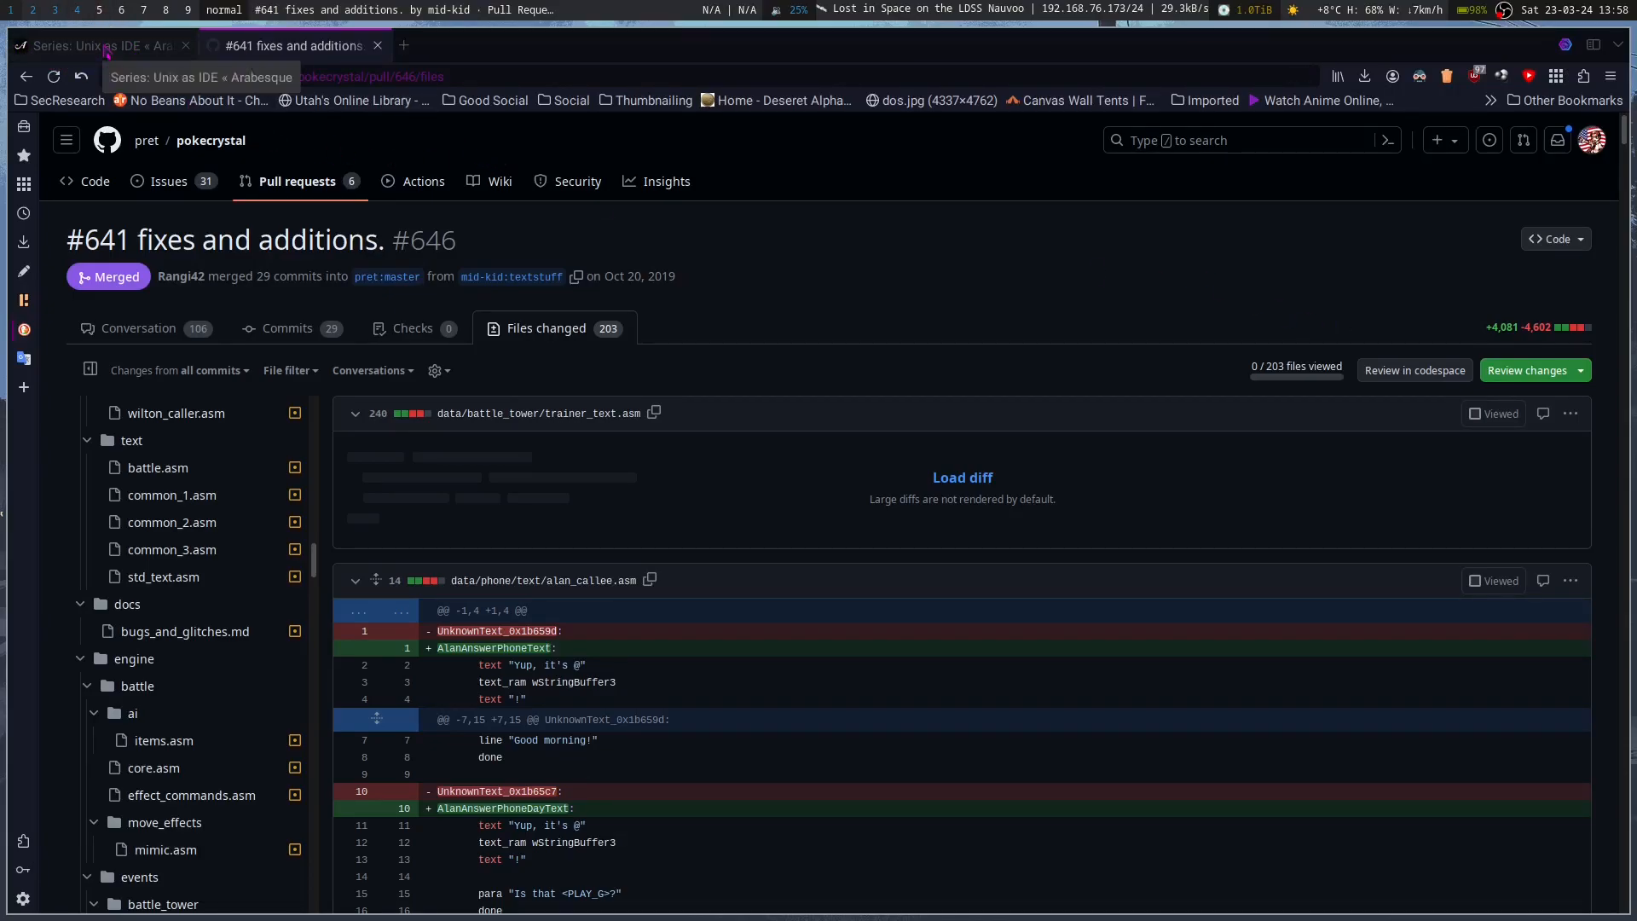
Step: Switch to the 'Series: Unix as IDE' tab and scroll down past 'How is UNIX an IDE?'
{"action": "left_click", "coordinate": [99, 45]}
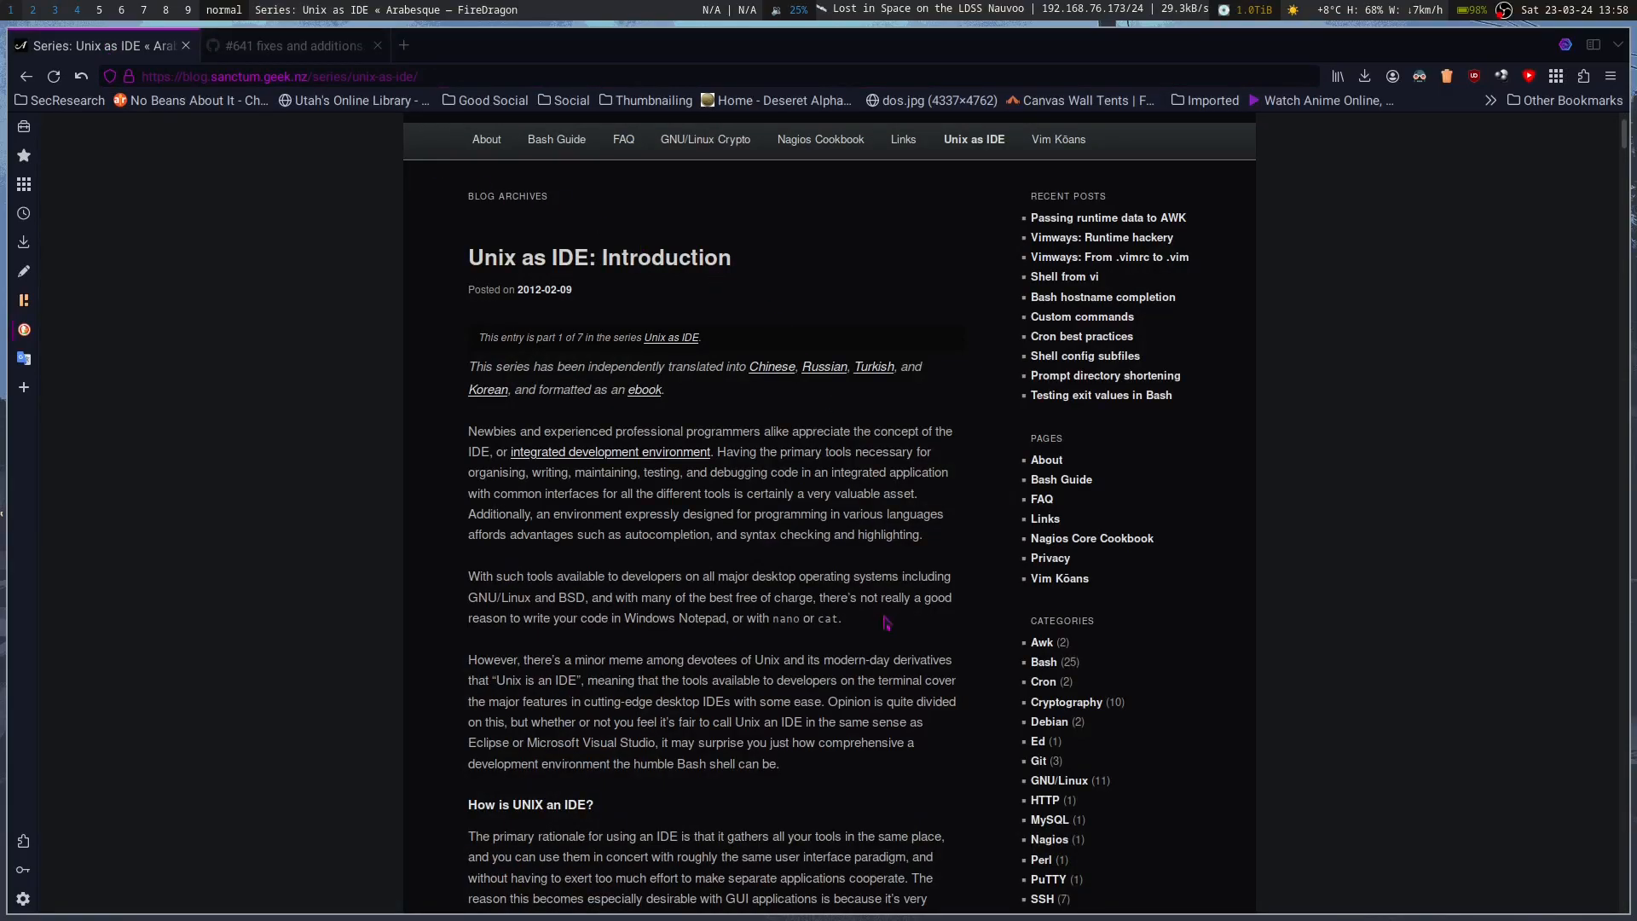
{"action": "scroll", "scroll_direction": "down", "scroll_amount": 3}
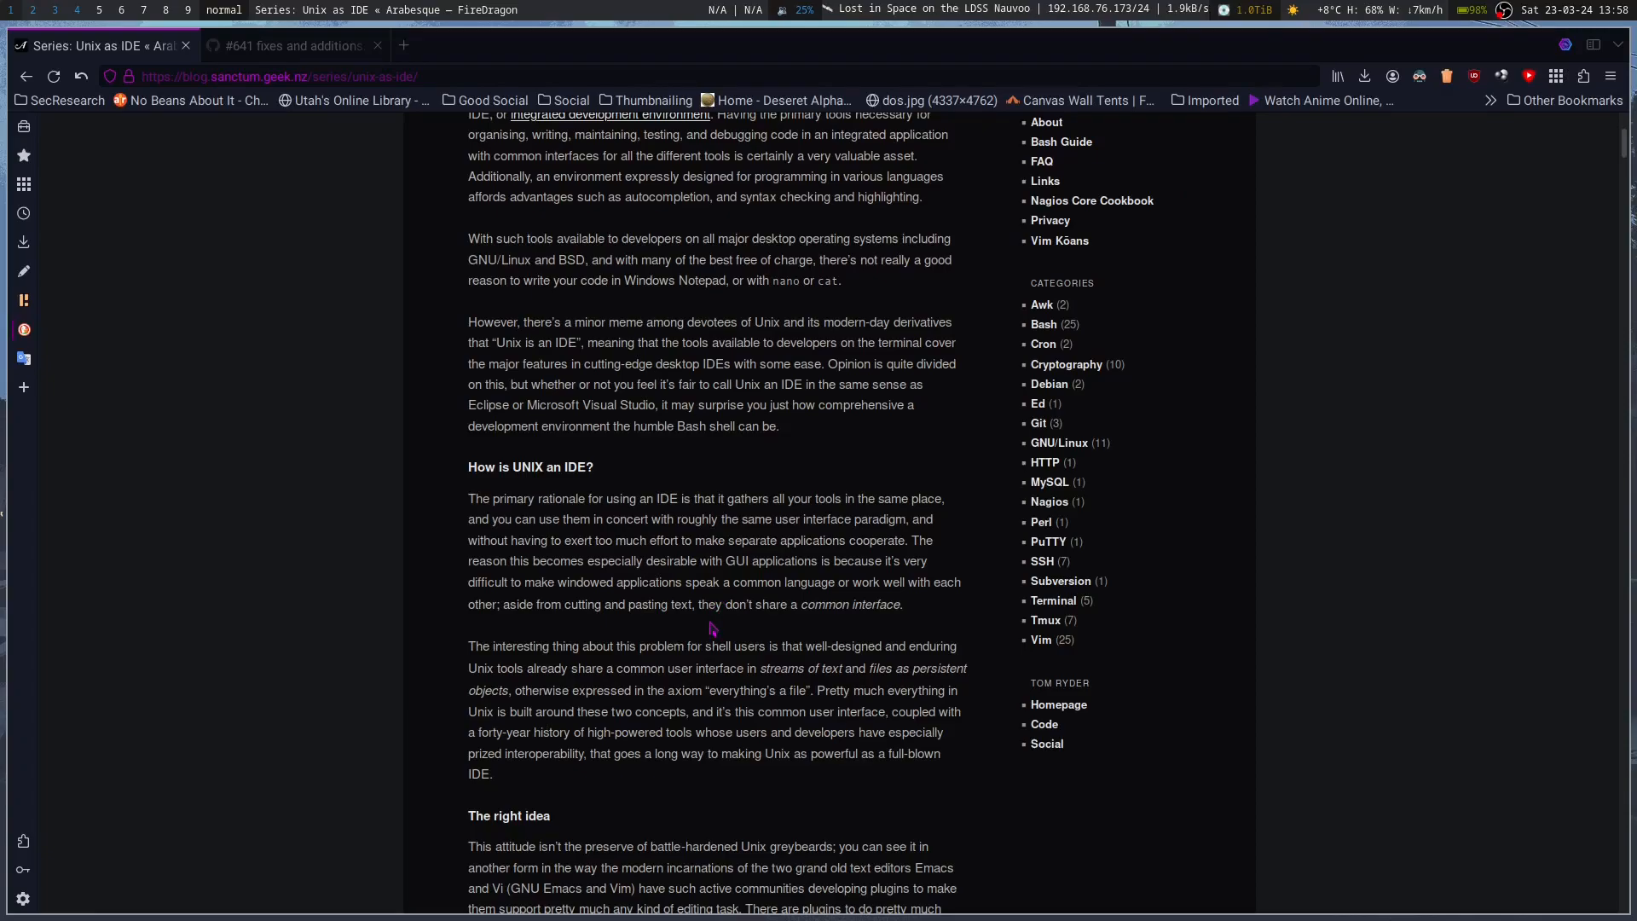
{"action": "scroll", "scroll_direction": "down", "scroll_amount": 3}
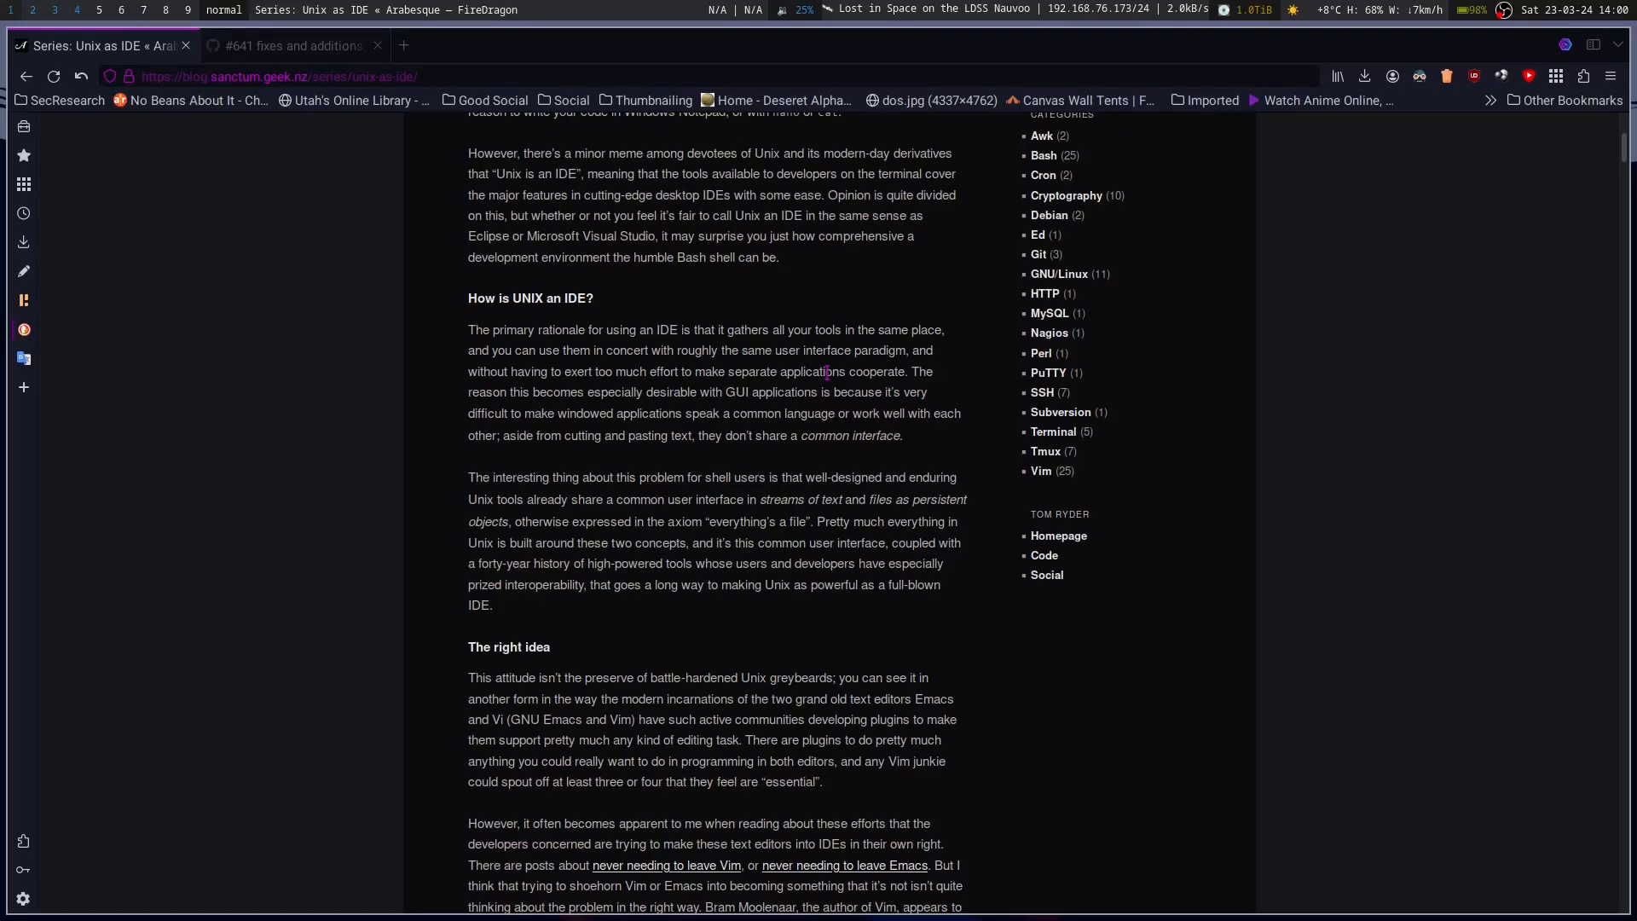
Step: Scroll past 'The right idea' until the 'About this series' heading appears
{"action": "scroll", "scroll_direction": "down", "scroll_amount": 3}
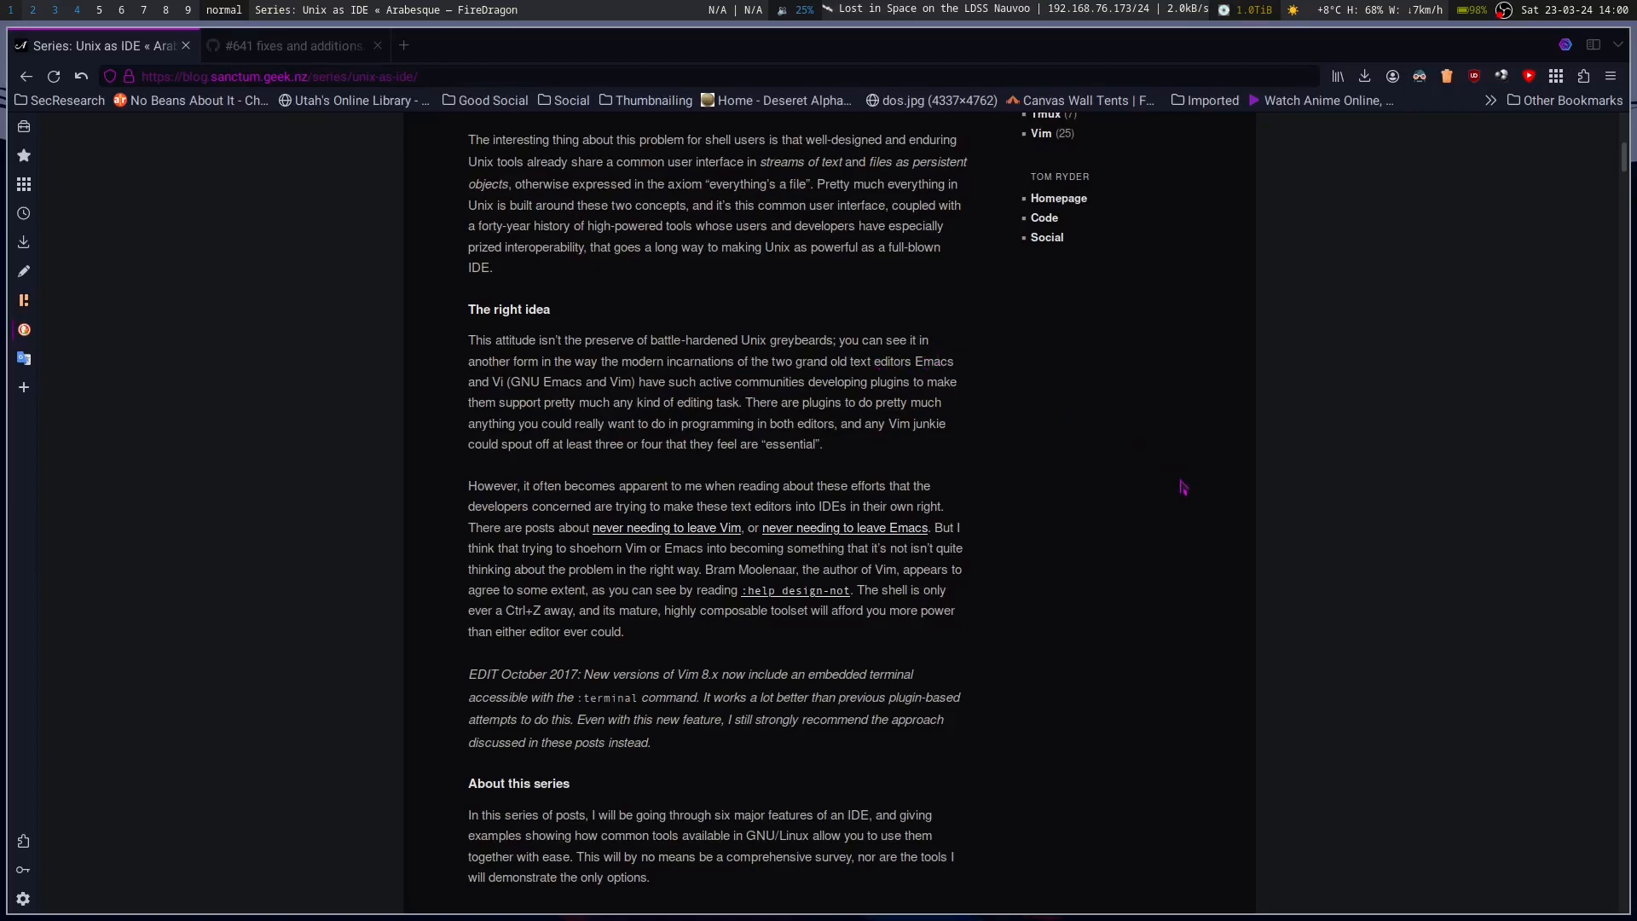
{"action": "mouse_move", "coordinate": [1209, 520]}
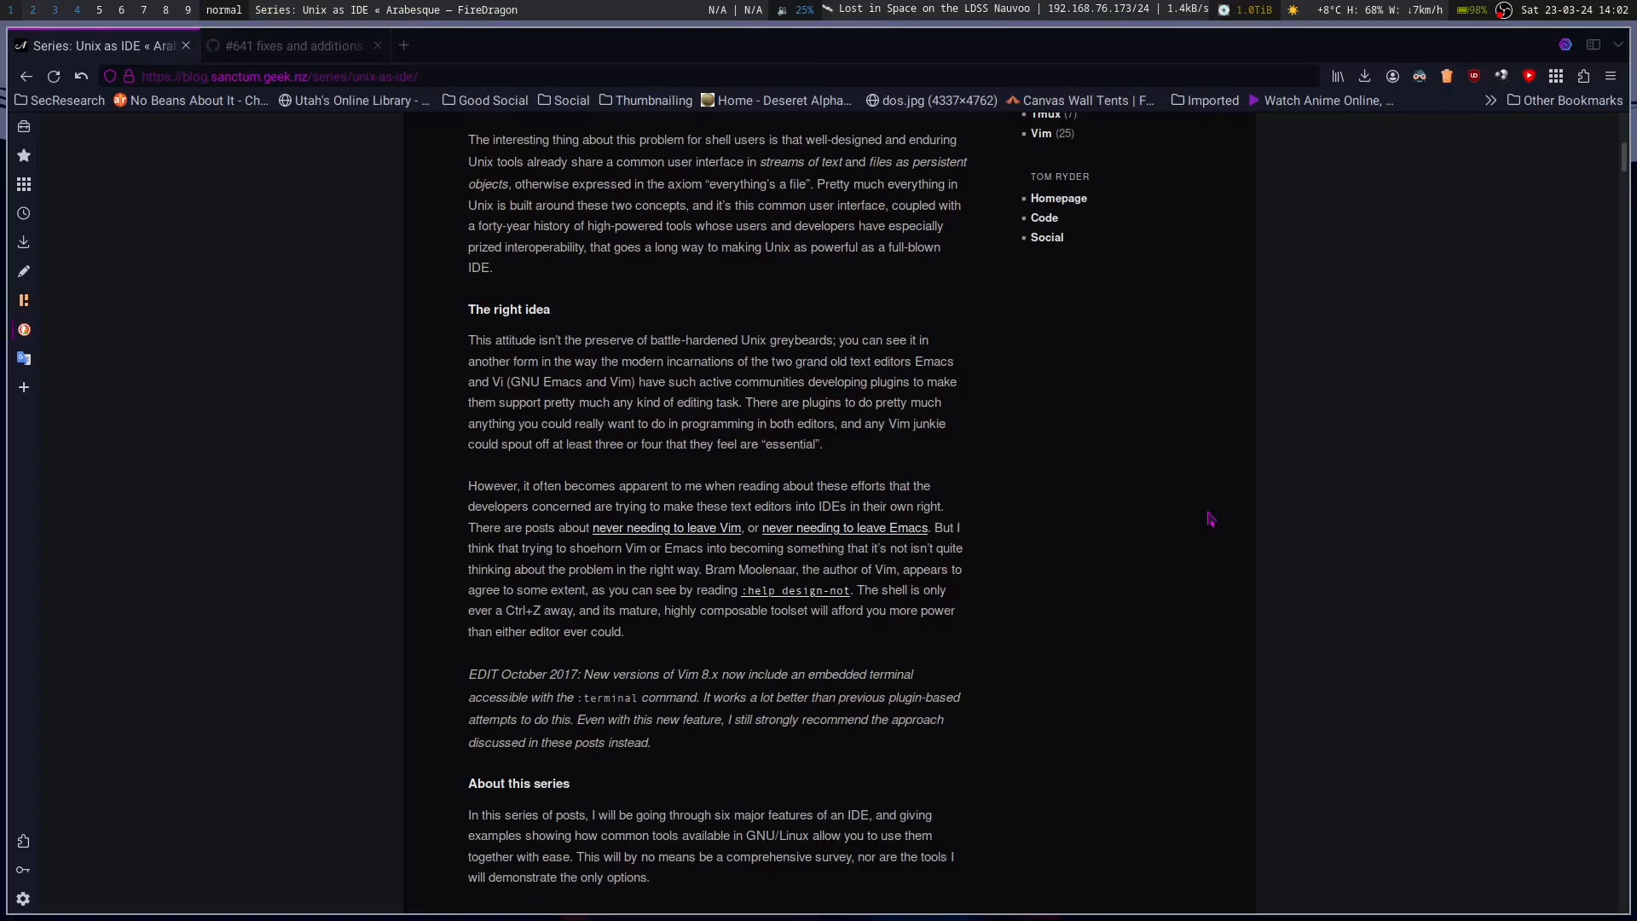
Step: Scroll down to the end of the introduction and the start of 'Unix as IDE: Files'
{"action": "scroll", "scroll_direction": "down", "scroll_amount": 3}
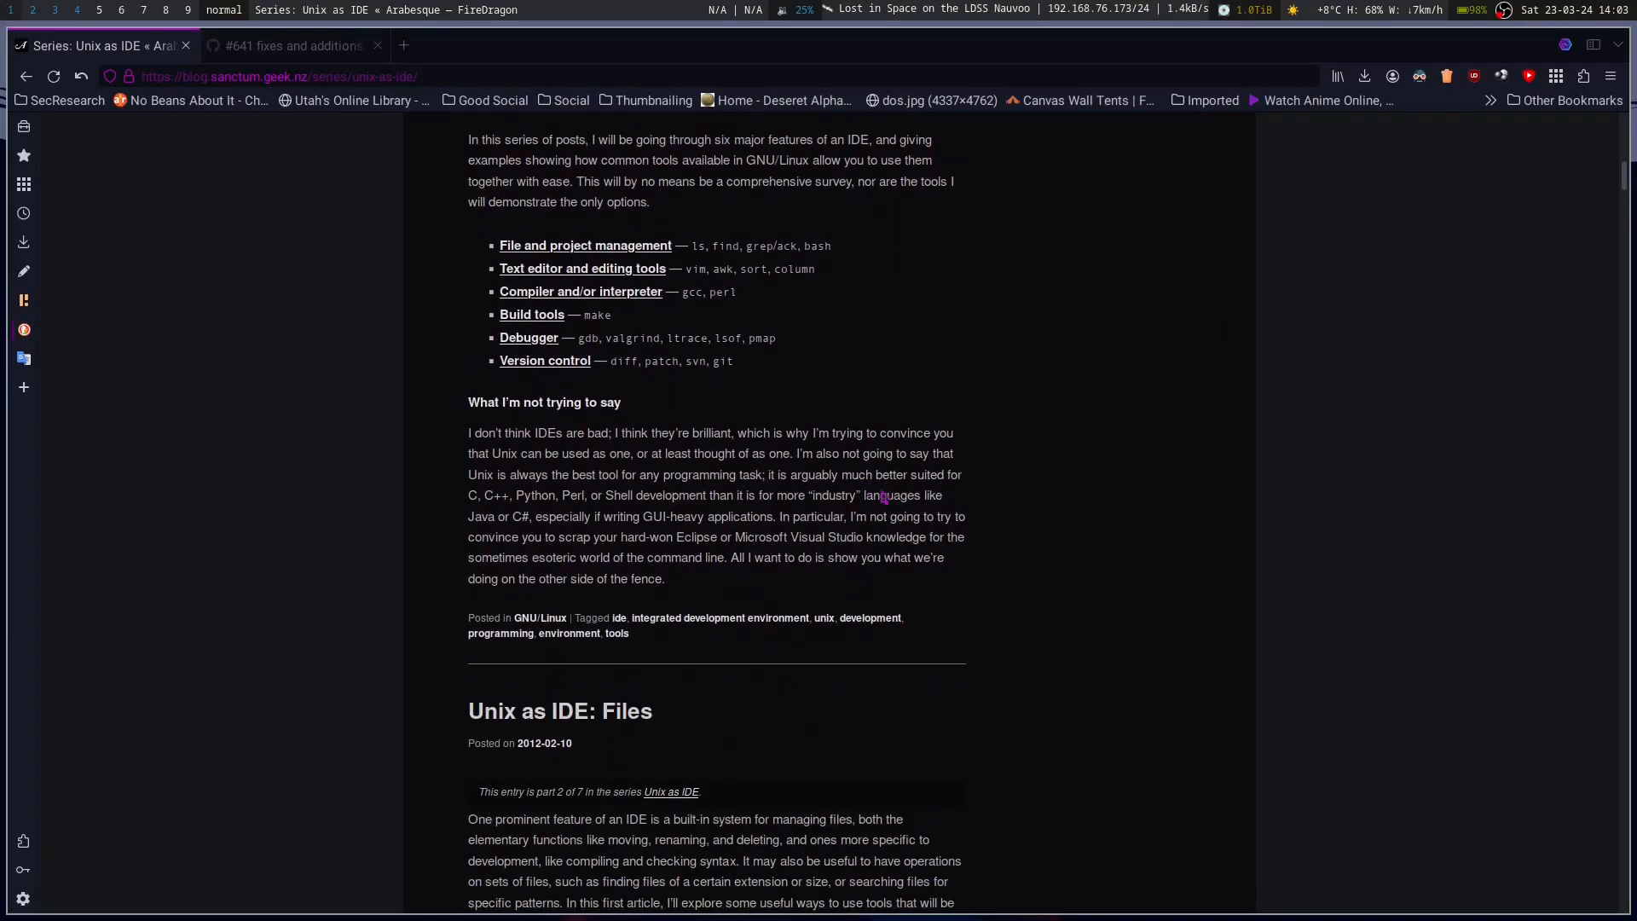
{"action": "scroll", "scroll_direction": "down", "scroll_amount": 3}
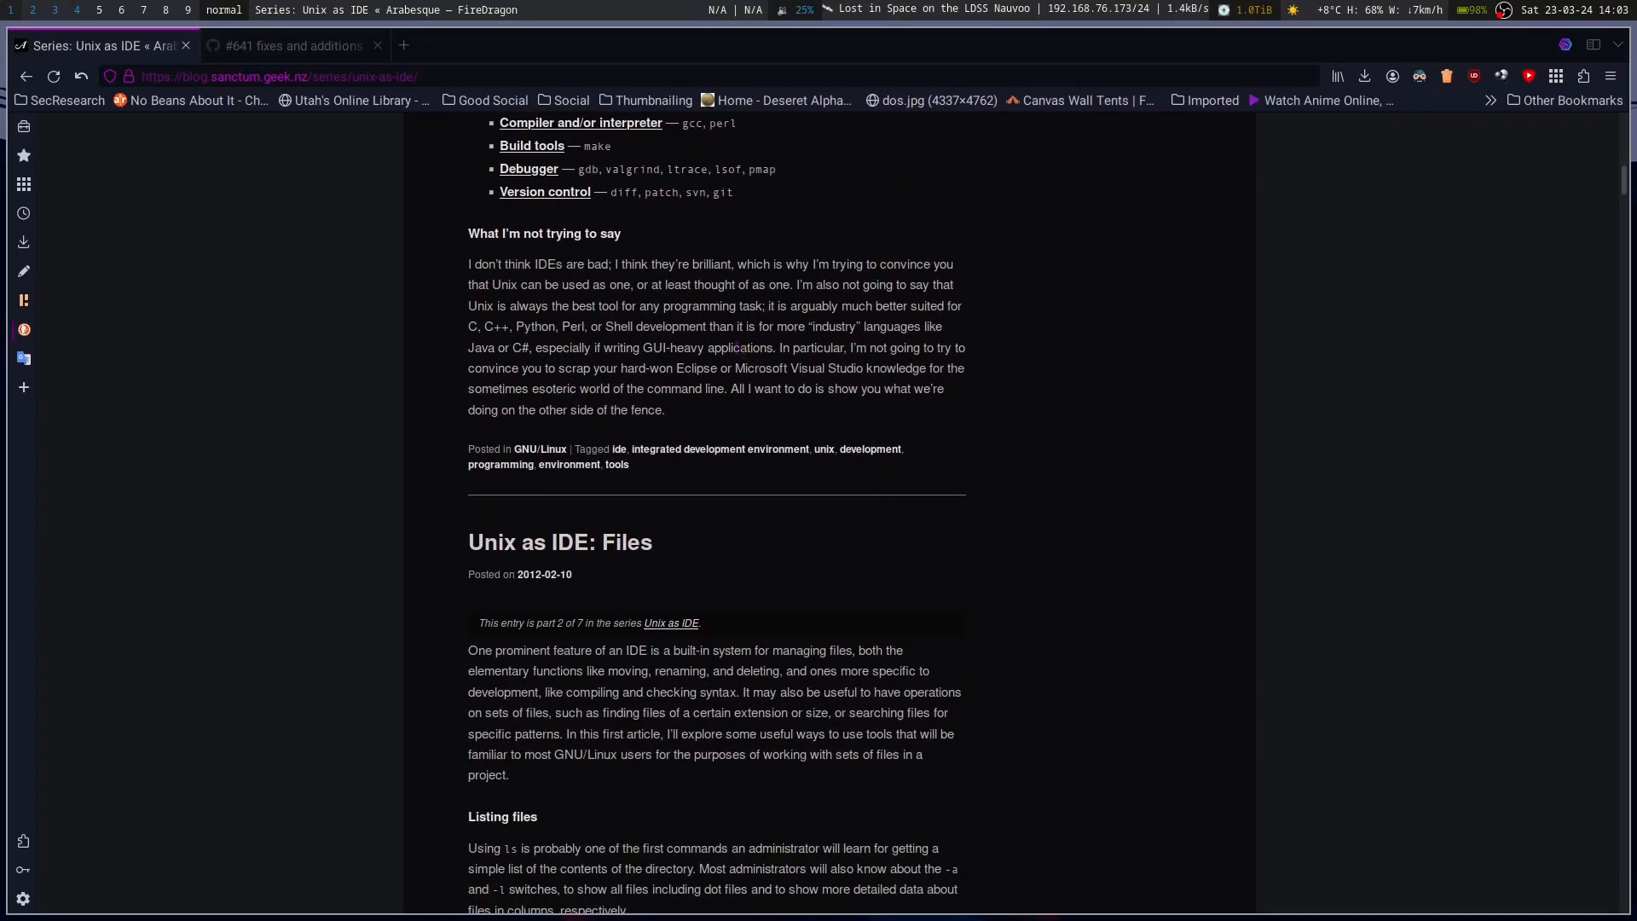